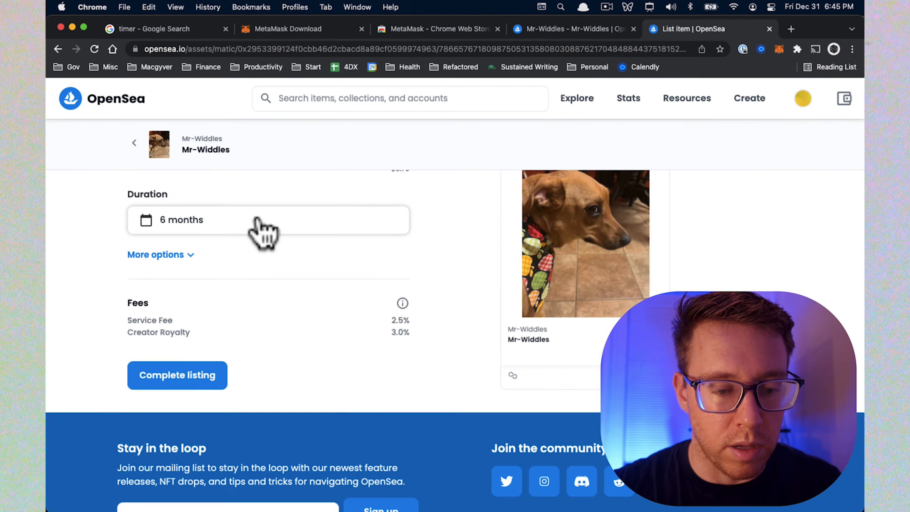
- Switch from the OpenSea listing page to the Google tab with 'metamask' search results
left_click(607, 7)
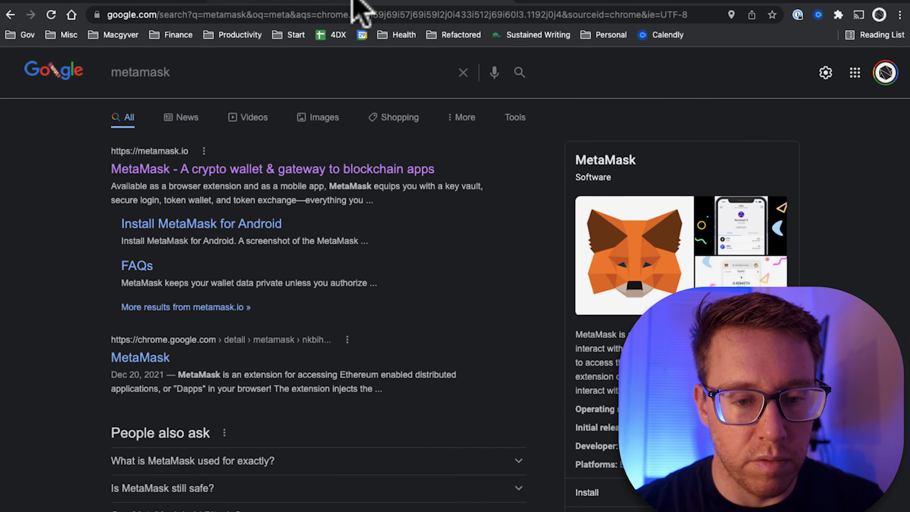
- Go from the metamask.io result through Download to the MetaMask Chrome Web Store listing
left_click(272, 169)
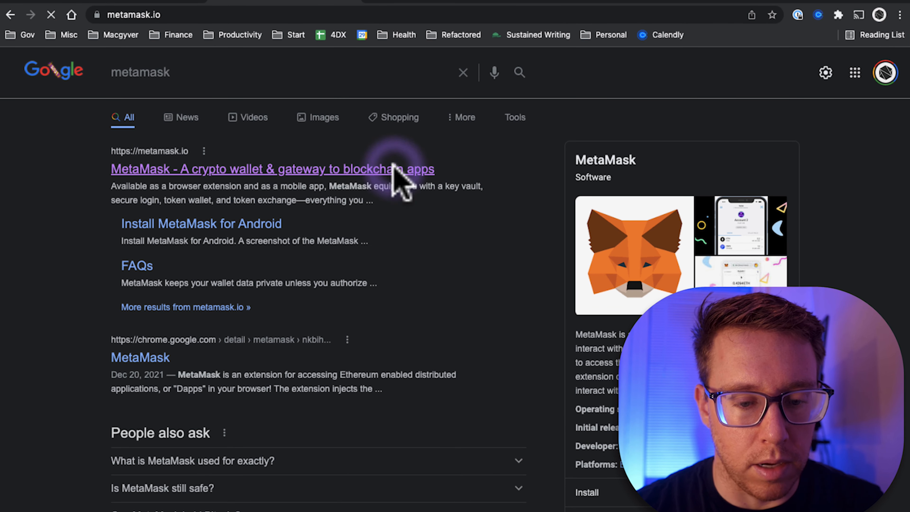
left_click(271, 168)
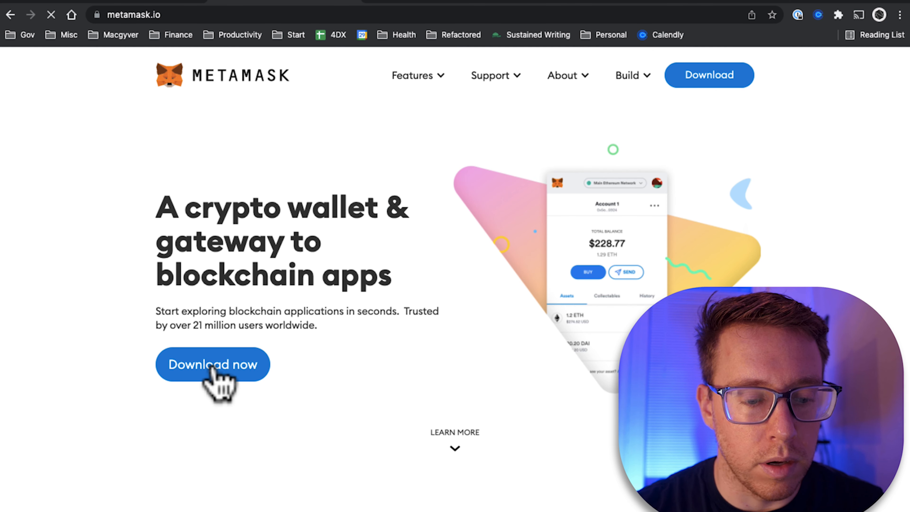
left_click(212, 364)
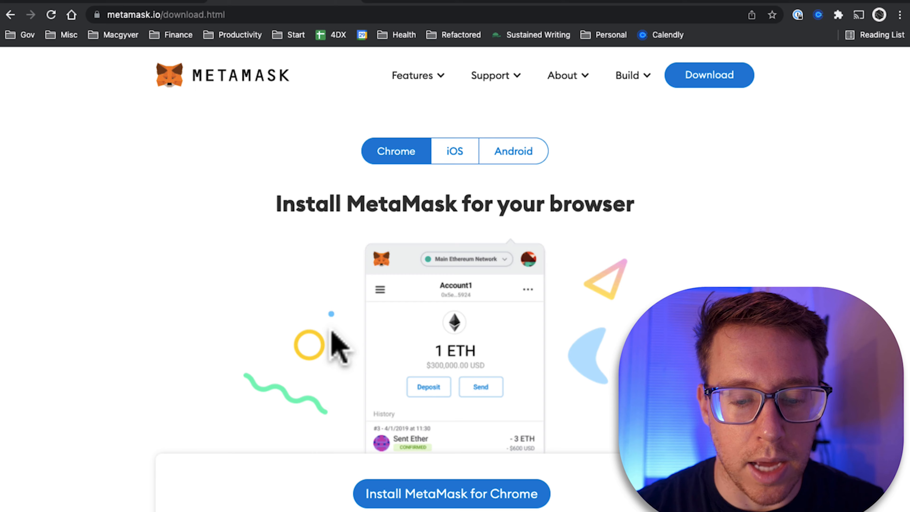
left_click(450, 493)
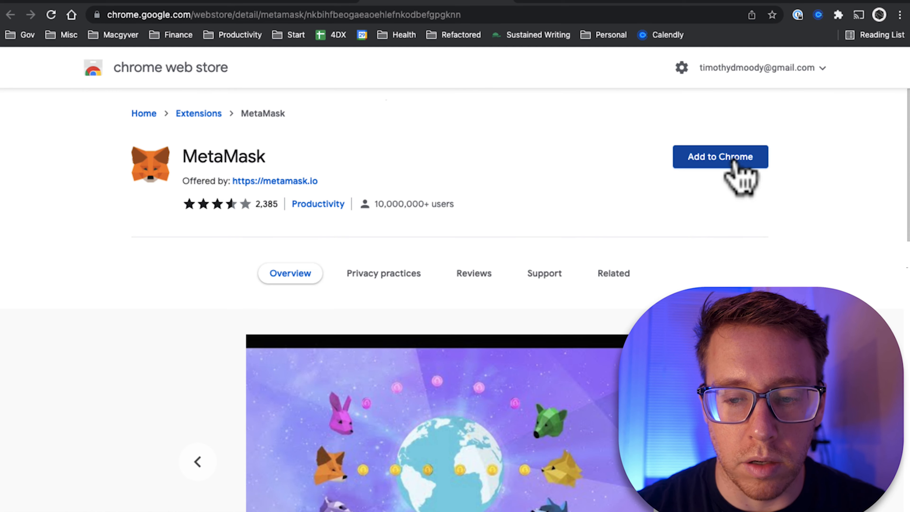
- Add the MetaMask extension to Chrome, dismiss the notice and reach its welcome screen
left_click(720, 157)
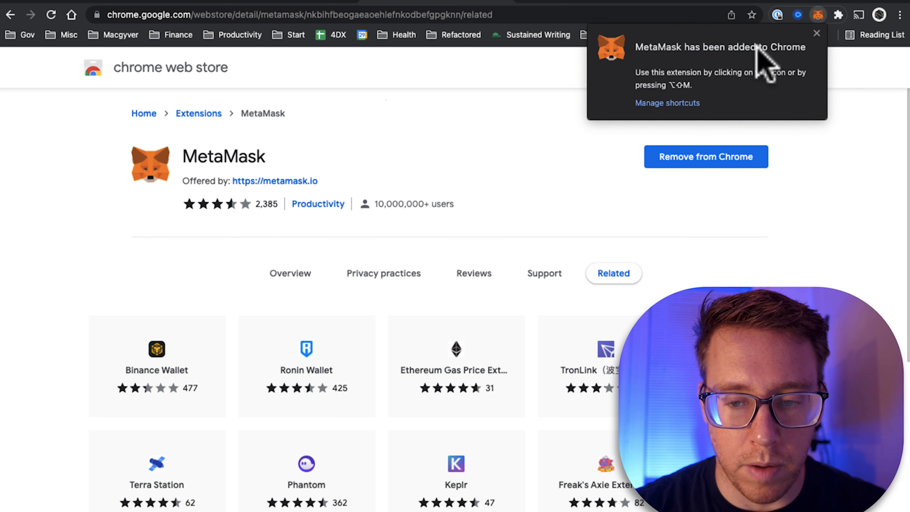
left_click(816, 33)
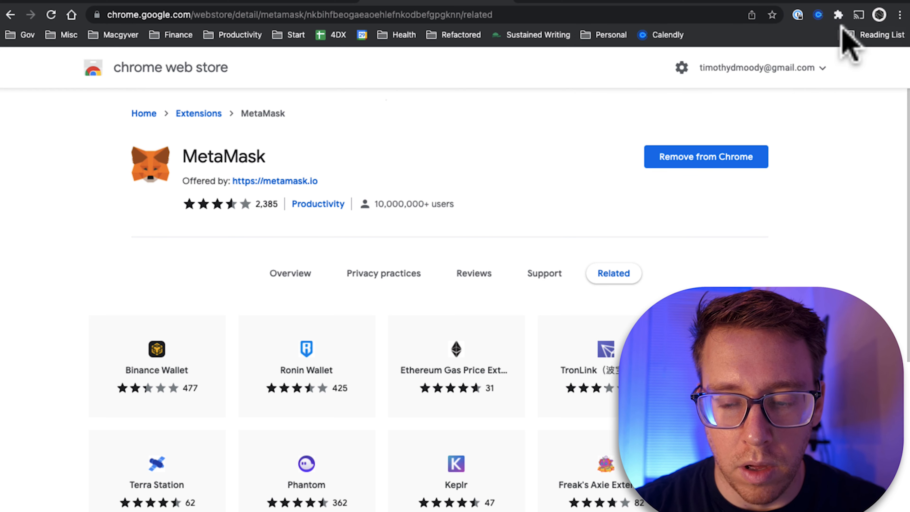
left_click(838, 15)
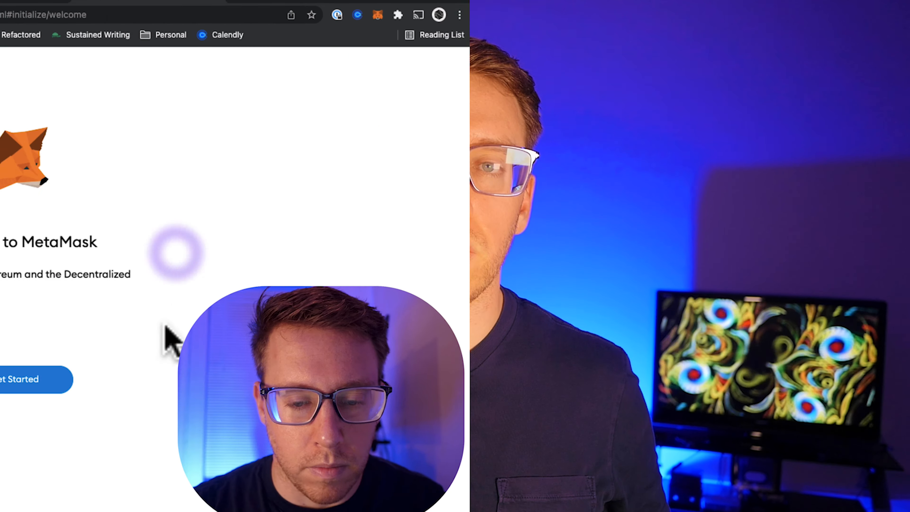
- Start MetaMask setup, create a new wallet with a password and accept the Terms of Use
left_click(19, 379)
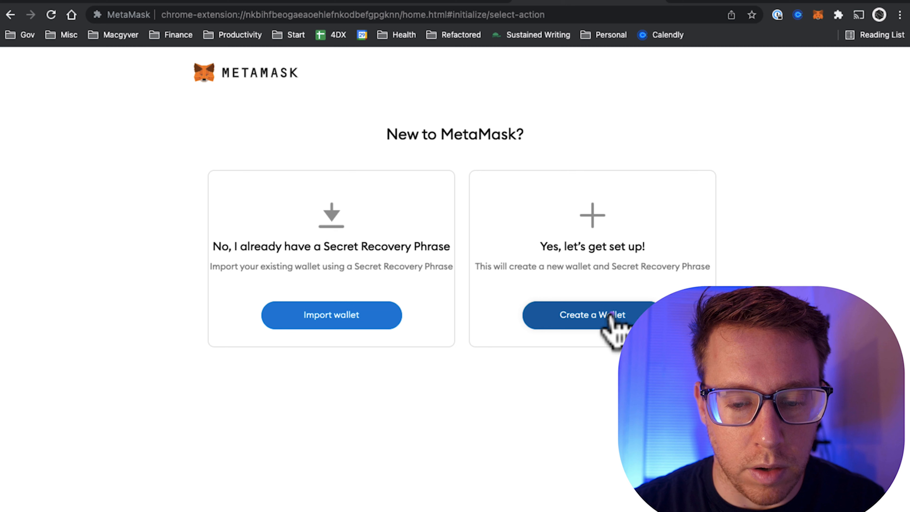
left_click(591, 315)
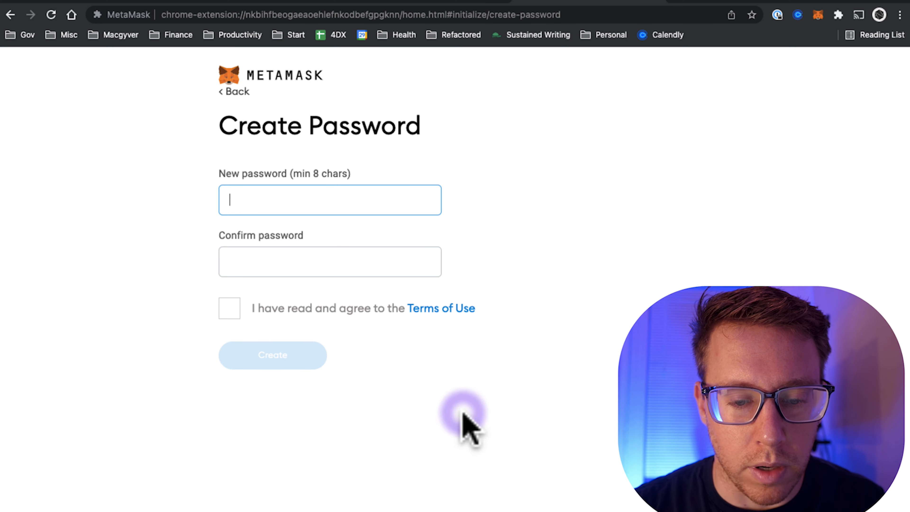
mouse_move(584, 247)
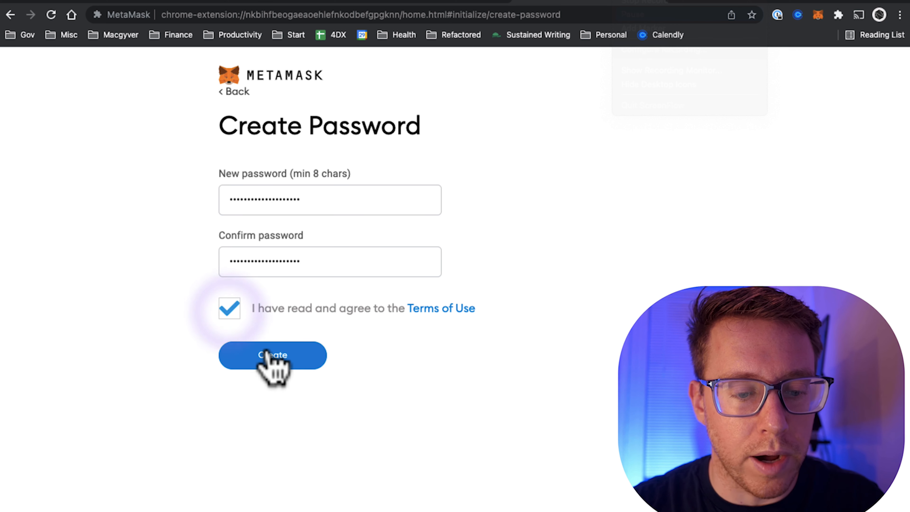
left_click(272, 354)
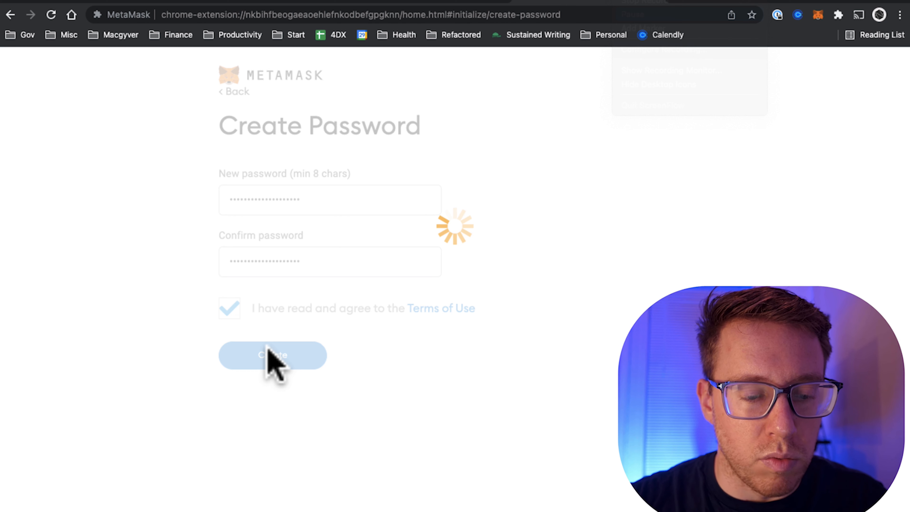
left_click(272, 355)
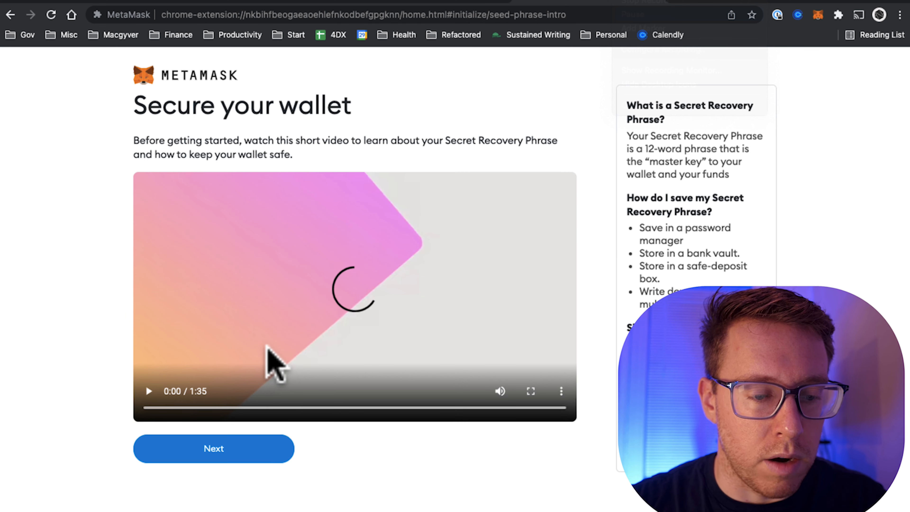
- Reveal the Secret Recovery Phrase, select it for copying and continue to the confirm-phrase page
left_click(213, 448)
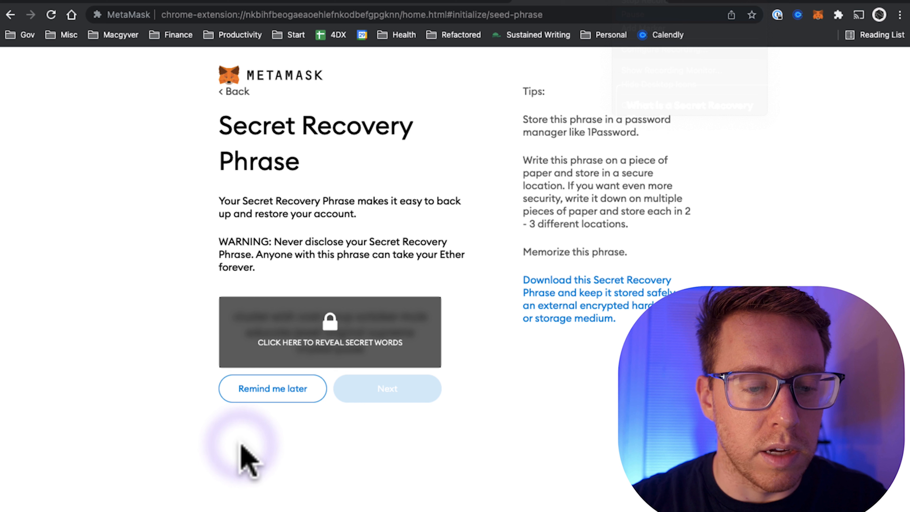
left_click(329, 331)
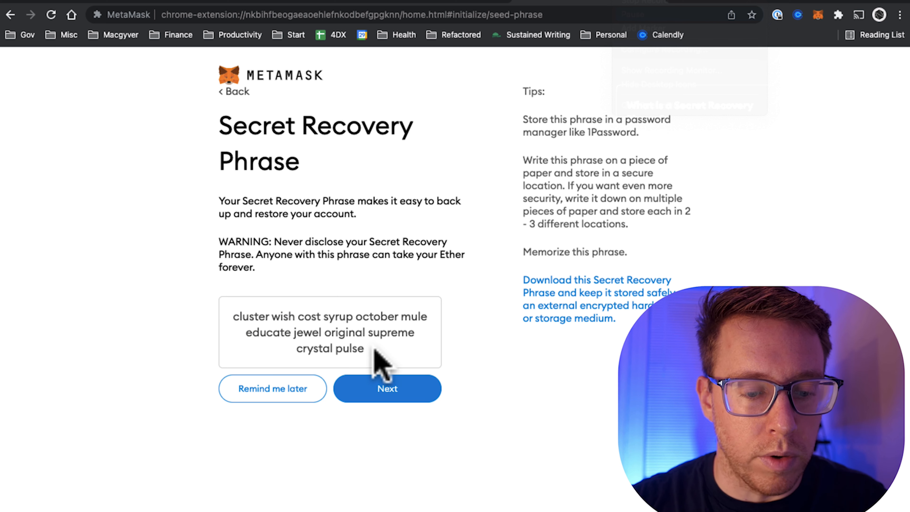
left_click_drag(377, 360, 232, 316)
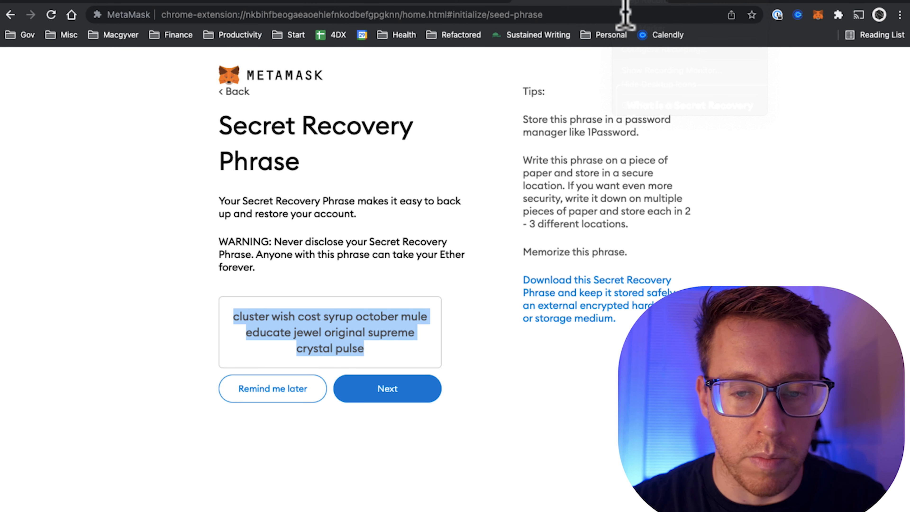
left_click(387, 388)
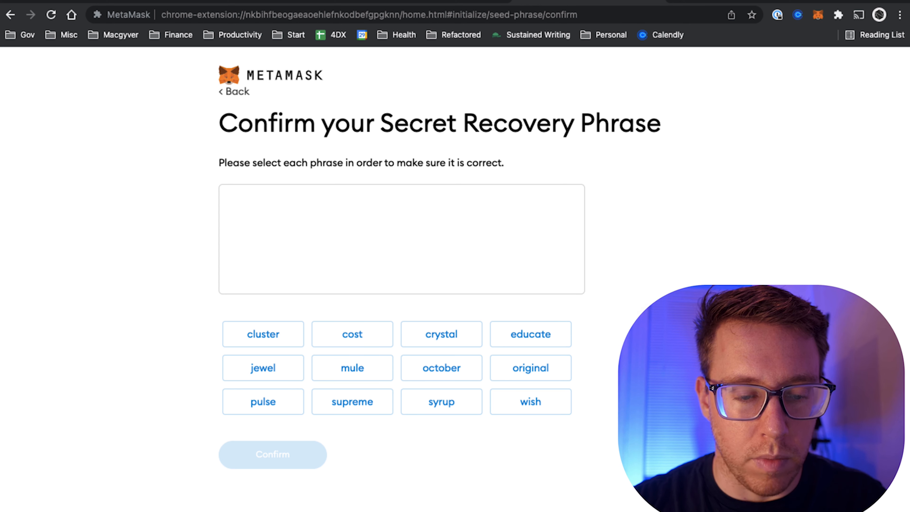
mouse_move(610, 261)
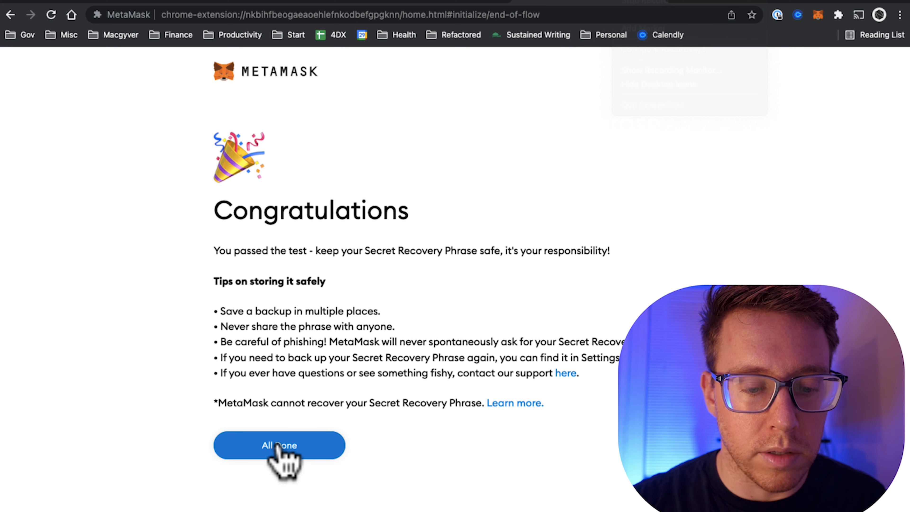
- Finish MetaMask setup with All Done and return to opensea.io
left_click(279, 445)
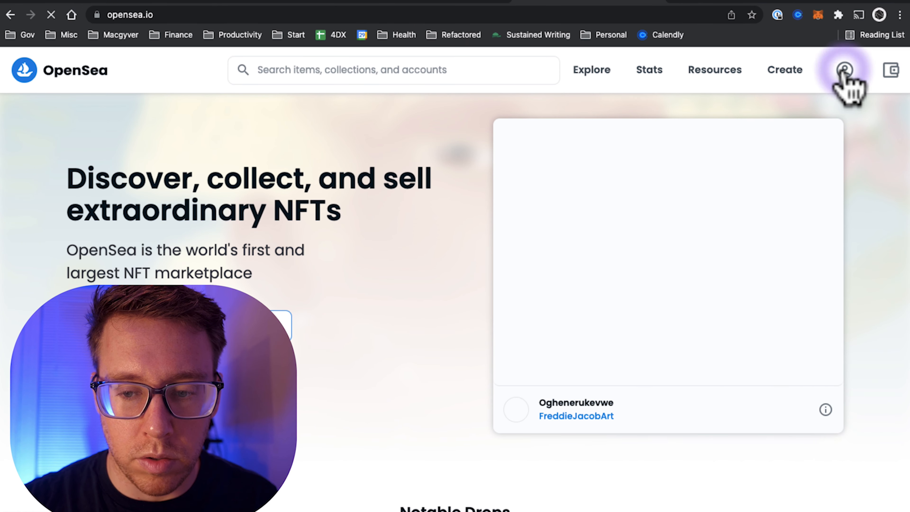
- Connect MetaMask Account 1 to OpenSea and go to the My Collections page
left_click(845, 69)
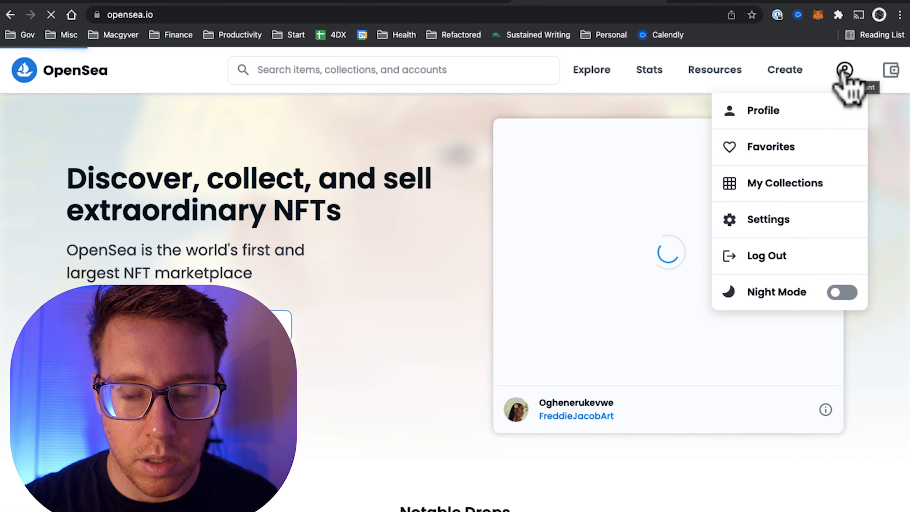
mouse_move(783, 118)
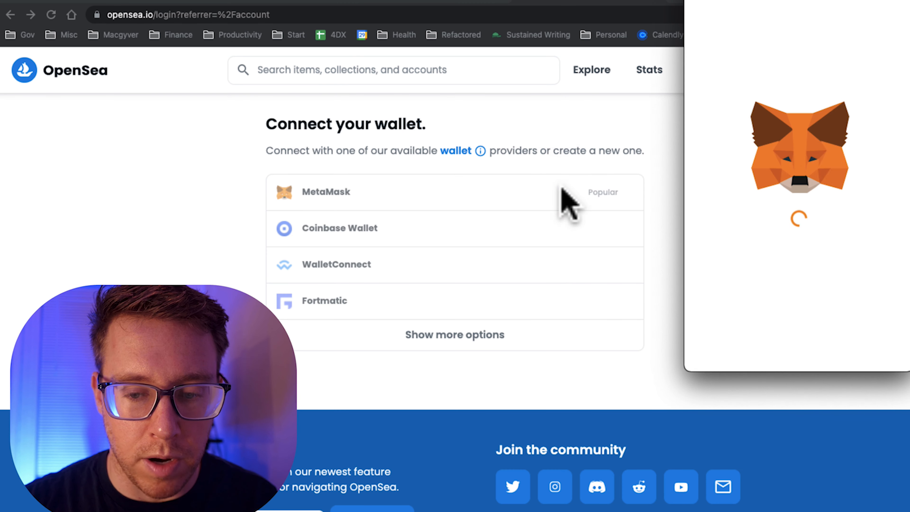
mouse_move(776, 197)
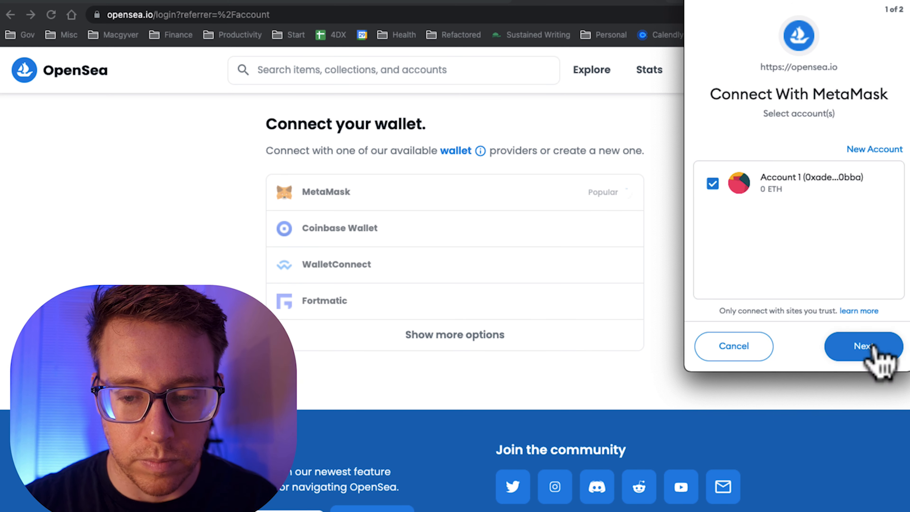
left_click(862, 346)
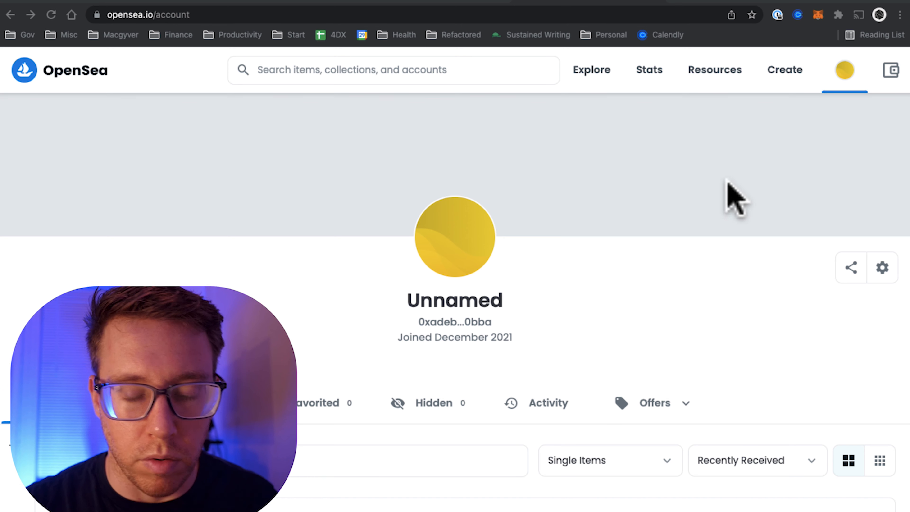
left_click(843, 69)
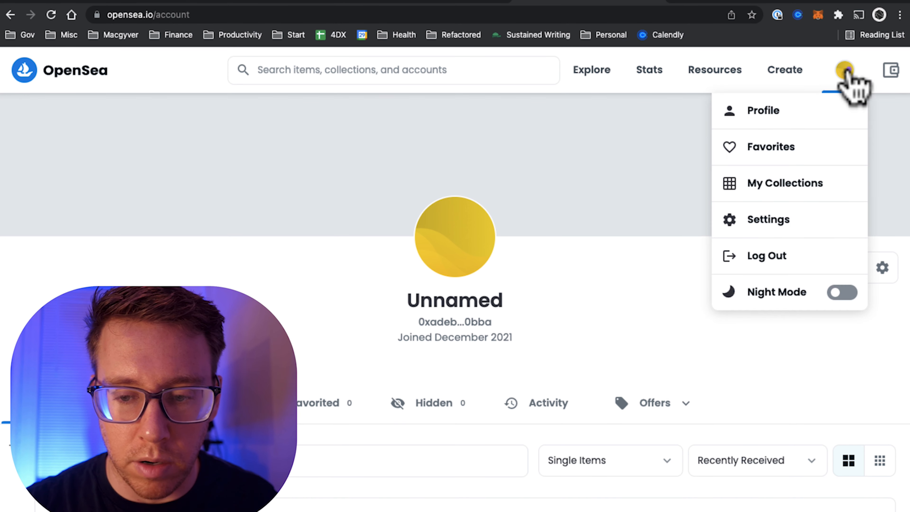
left_click(785, 182)
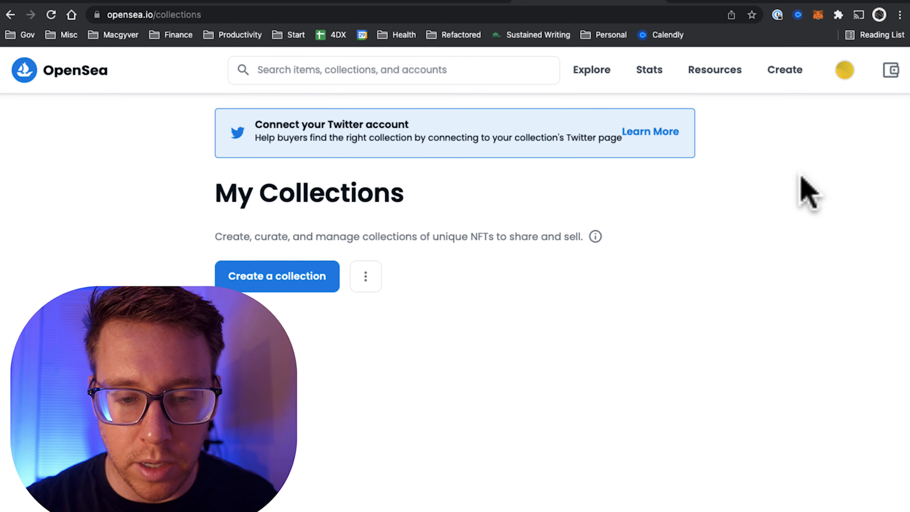
- Start a new collection with a logo image, the name Mr-Widdles and a 3% royalty
left_click(277, 276)
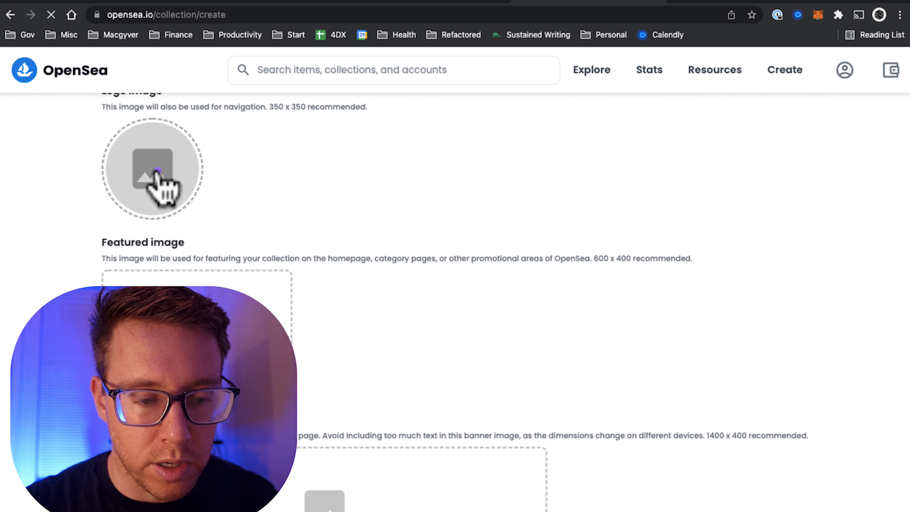
left_click(151, 168)
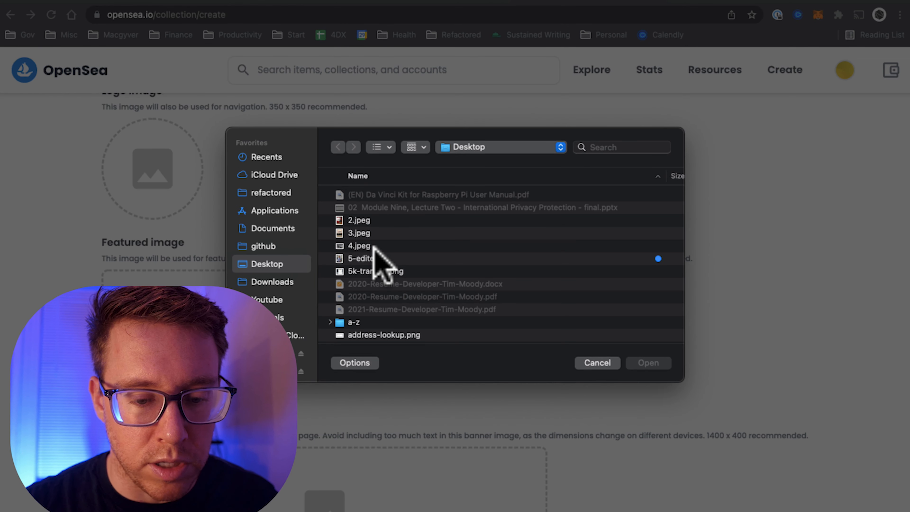
scroll("down", 3)
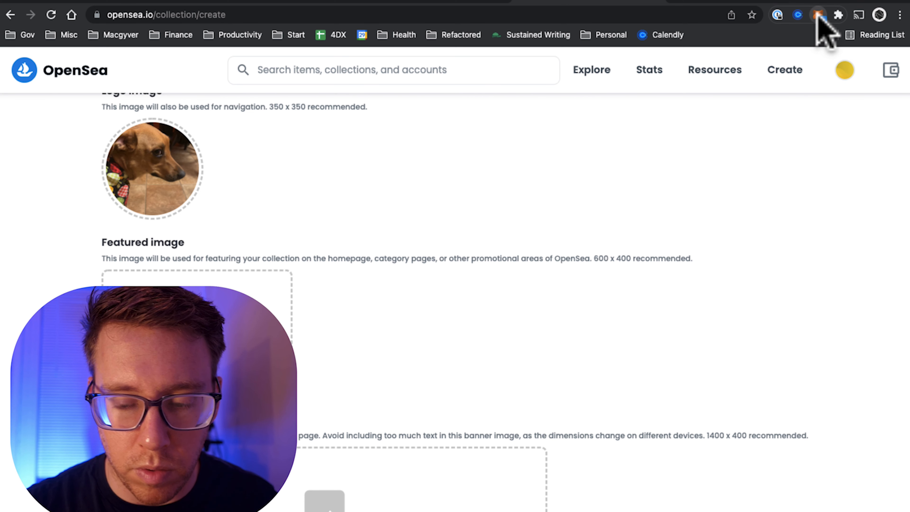
scroll("down", 3)
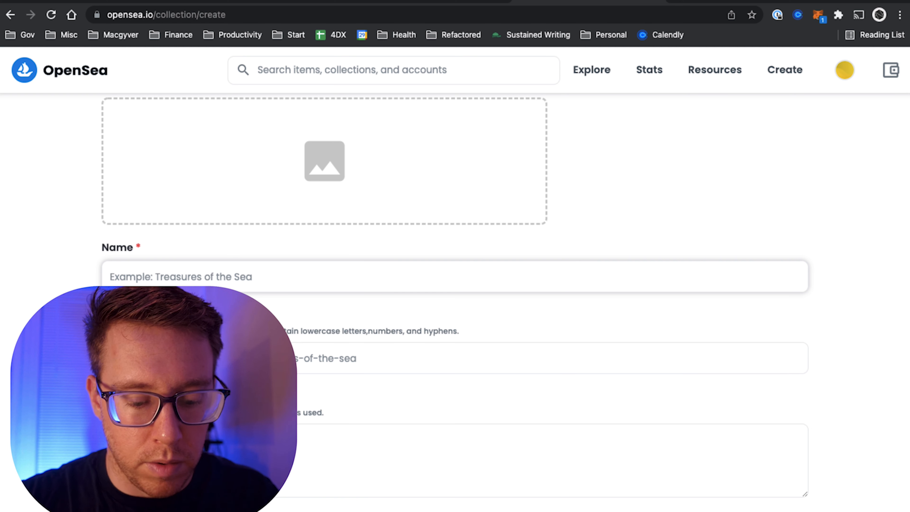
type("Mr-Widdles")
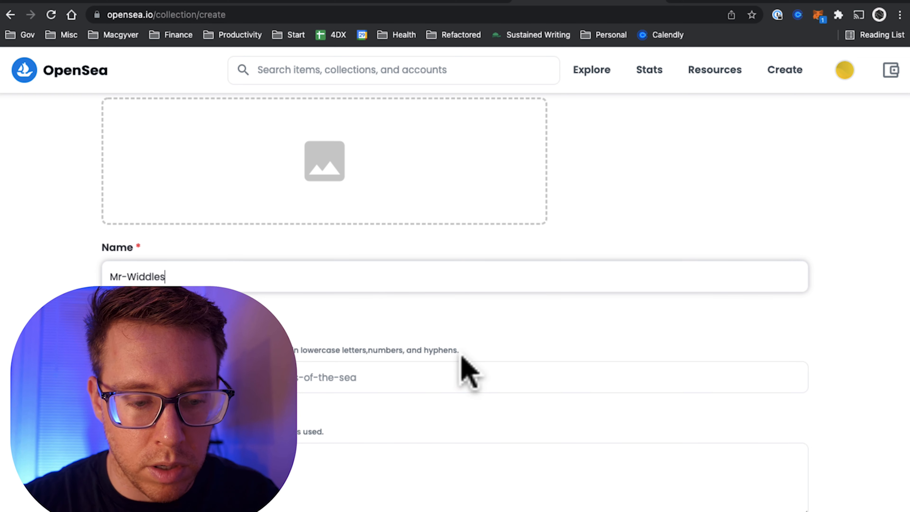
scroll("down", 3)
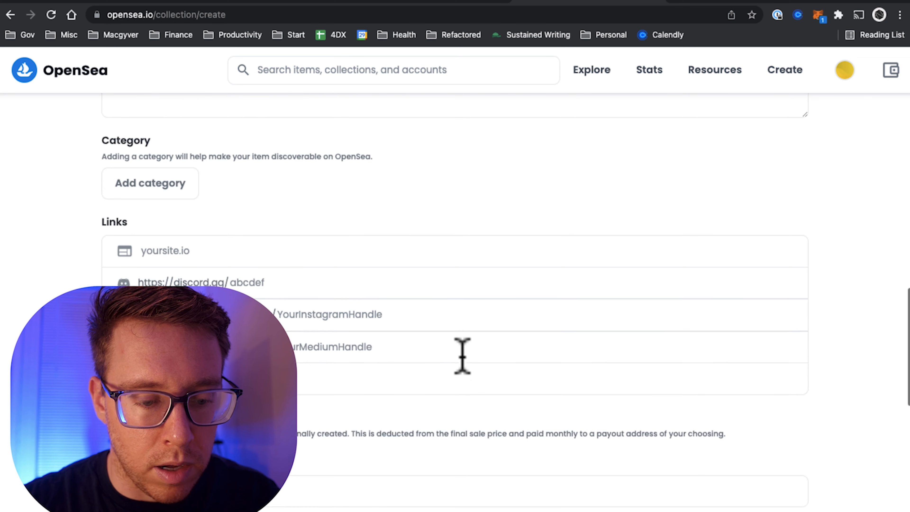
scroll("down", 3)
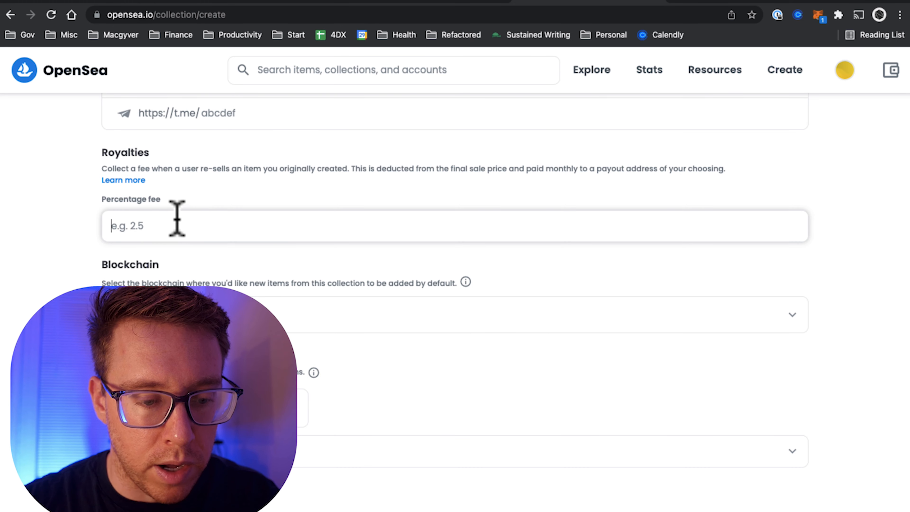
type("3")
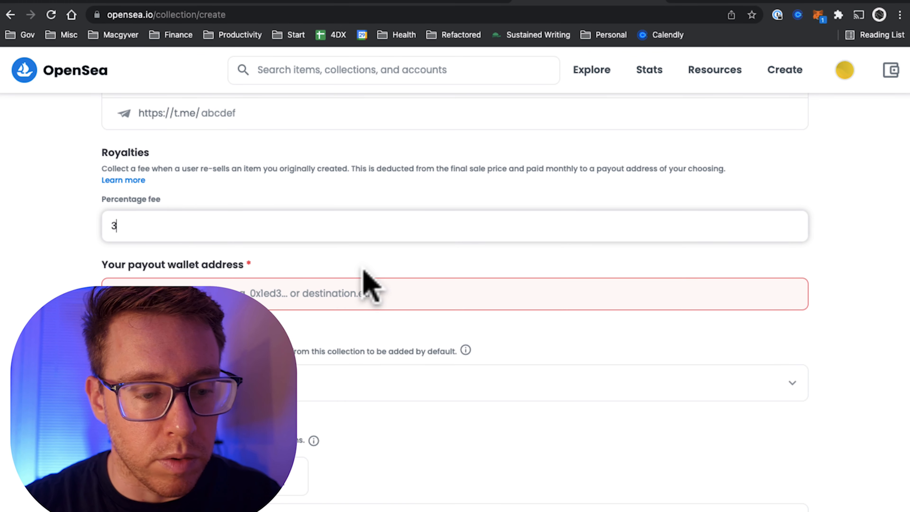
mouse_move(867, 131)
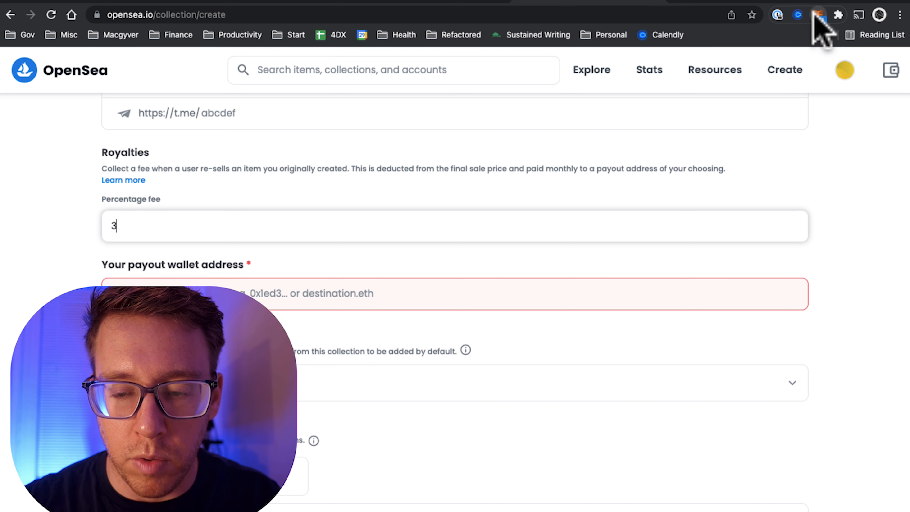
- Sign the OpenSea message in MetaMask and set the payout wallet address, keeping Polygon
left_click(818, 15)
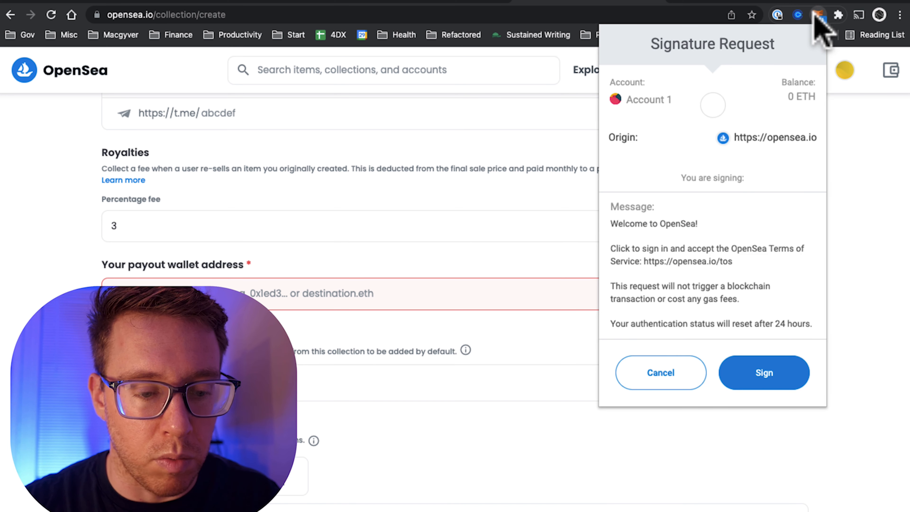
left_click(763, 372)
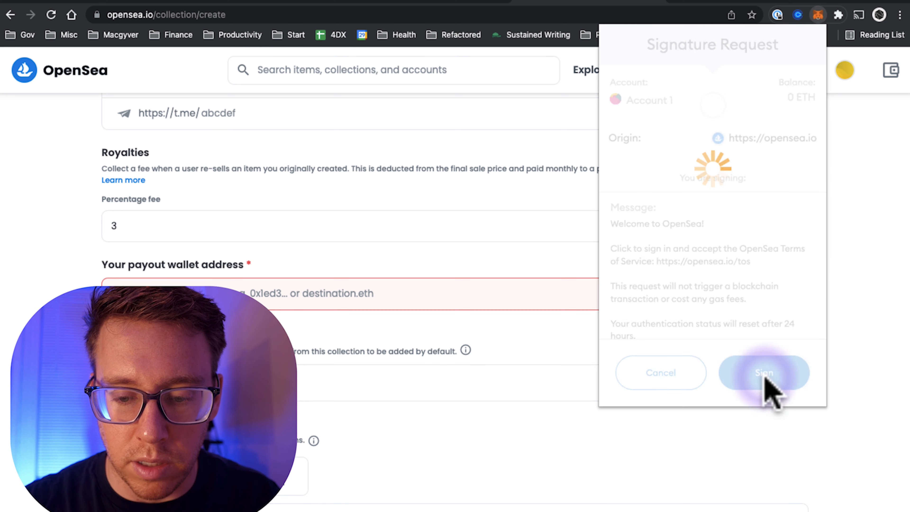
left_click(763, 372)
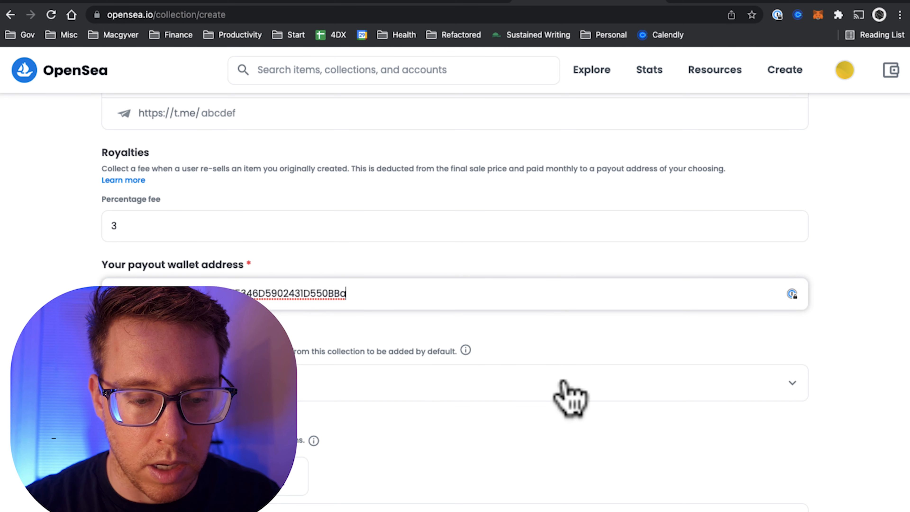
scroll("down", 3)
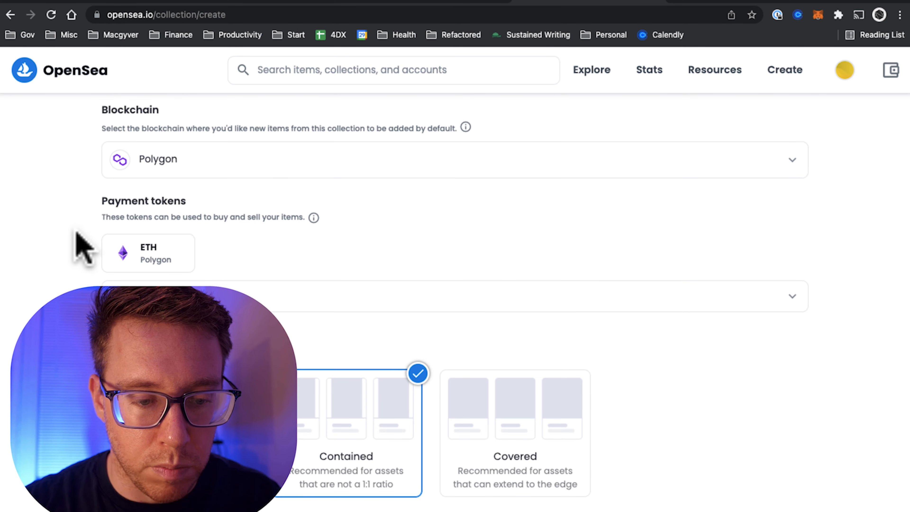
scroll("down", 3)
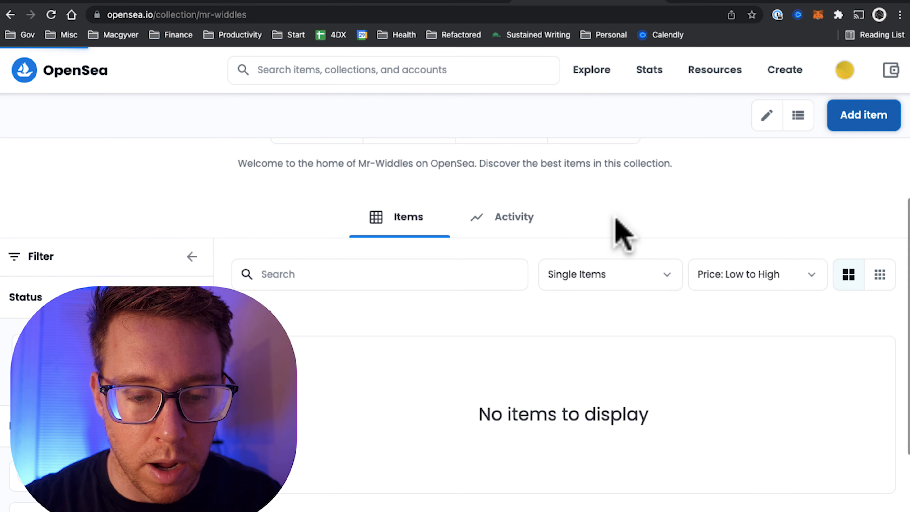
- Add a new item to Mr-Widdles with the dog image, the name Mr-Widdles, supply 1 on Polygon
left_click(863, 114)
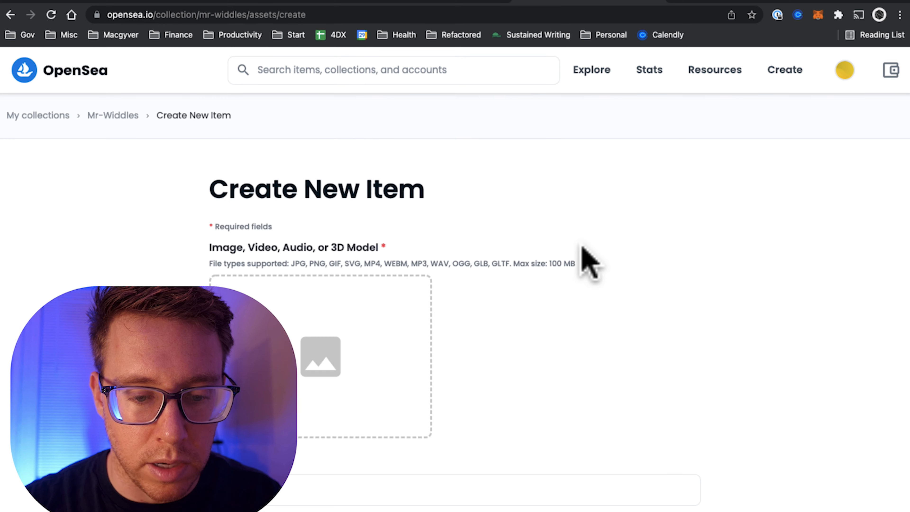
mouse_move(478, 261)
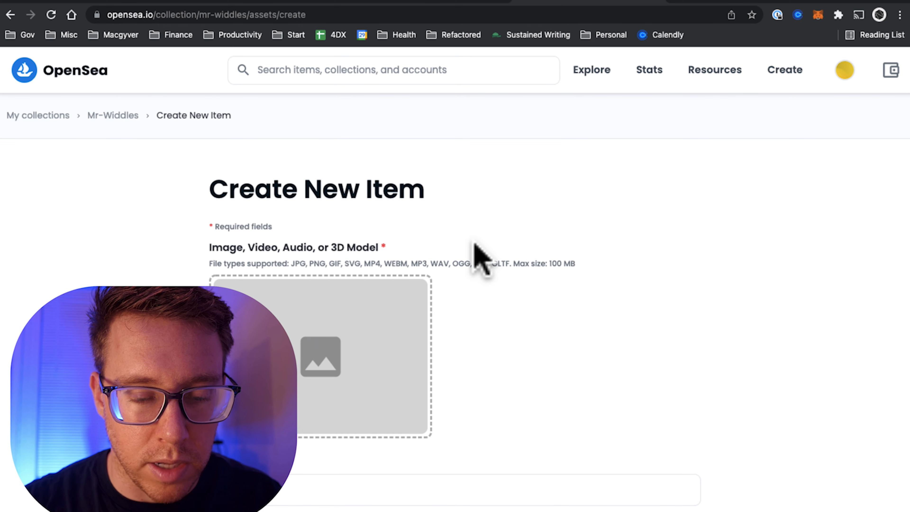
left_click(319, 357)
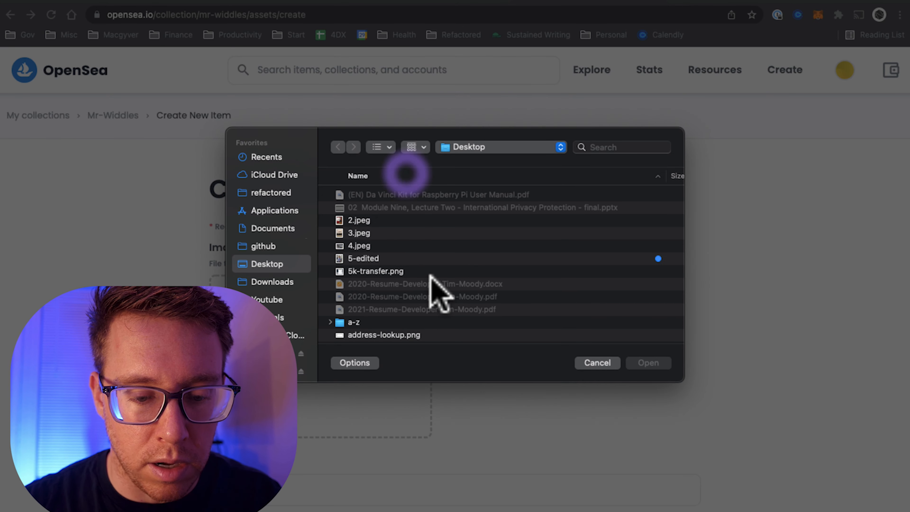
scroll("down", 3)
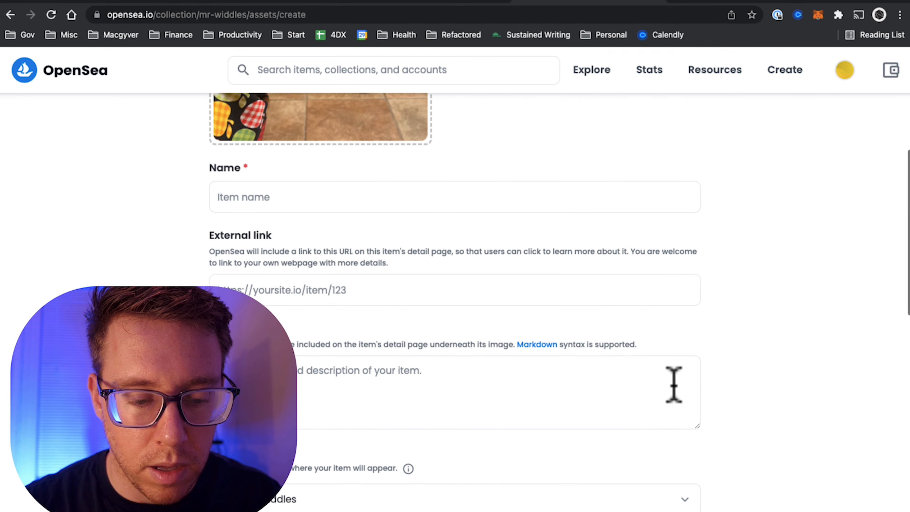
type("Mr-")
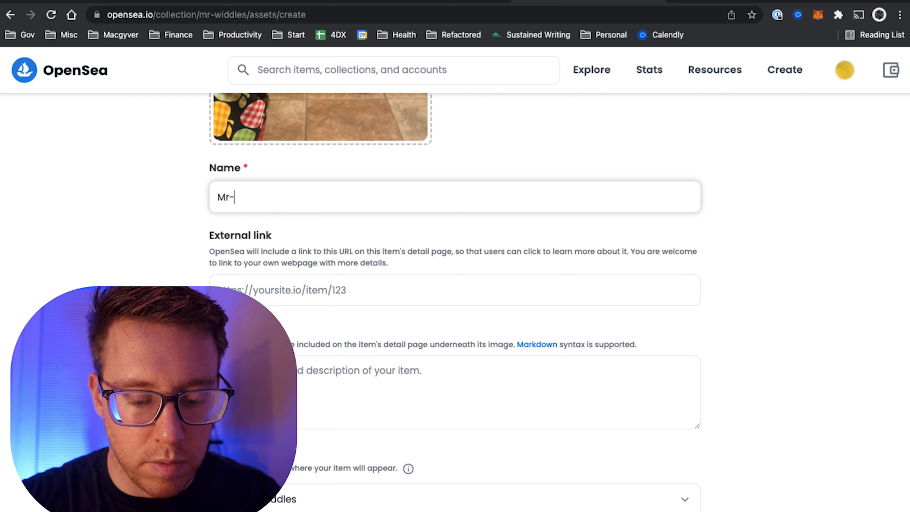
scroll("down", 3)
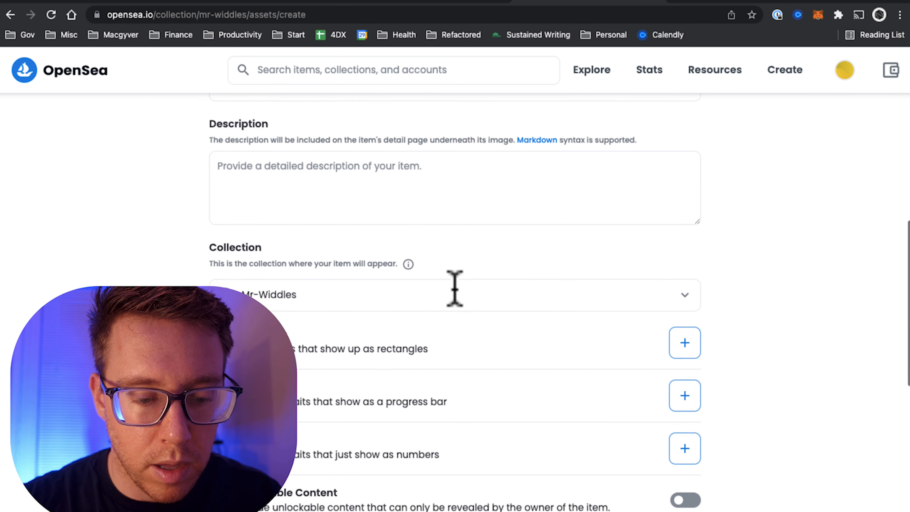
scroll("down", 3)
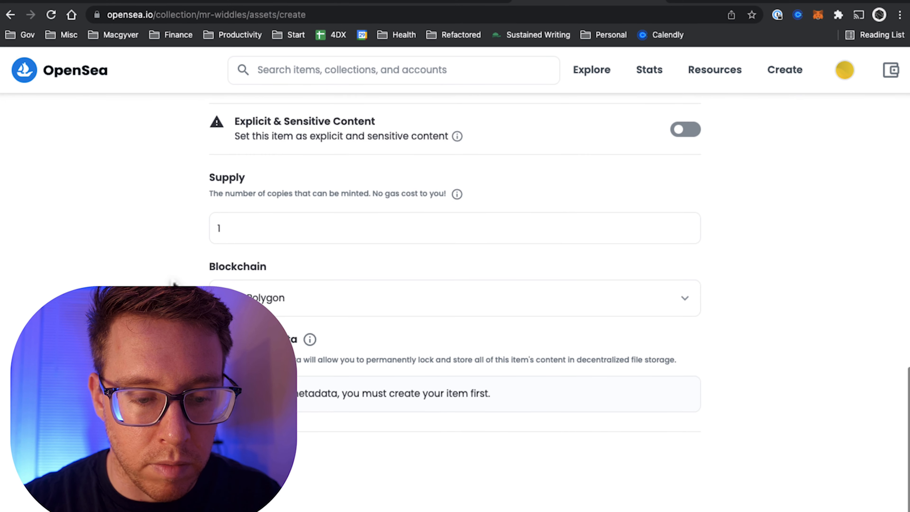
mouse_move(339, 290)
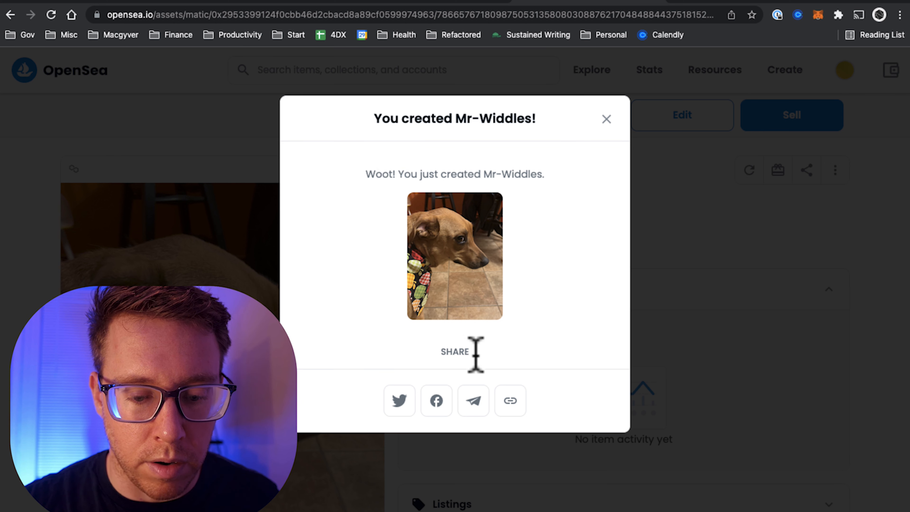
- Dismiss the created popup and list Mr-Widdles for sale at 0.001 ETH, submitting the listing
left_click(605, 119)
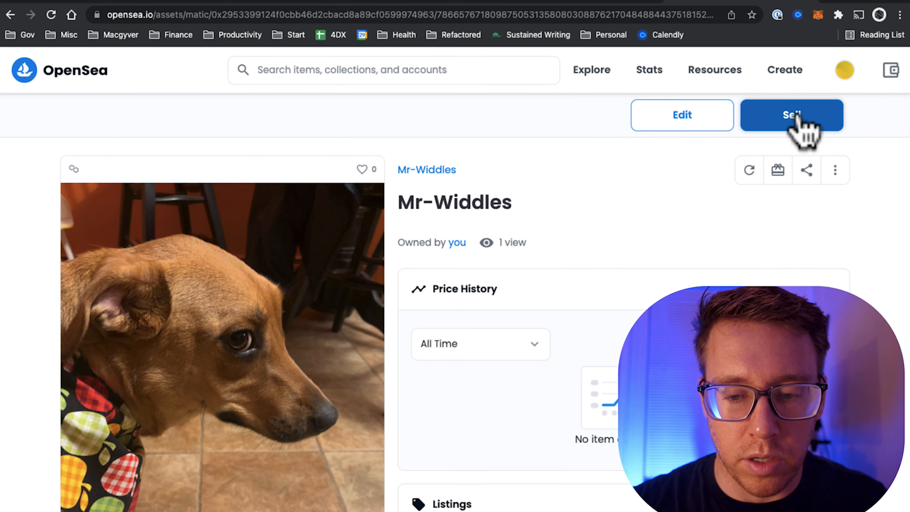
left_click(791, 114)
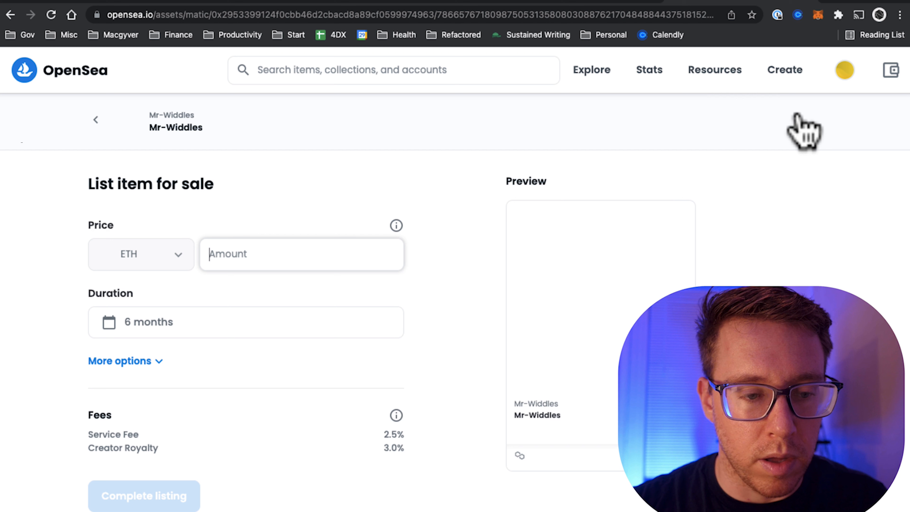
type("0")
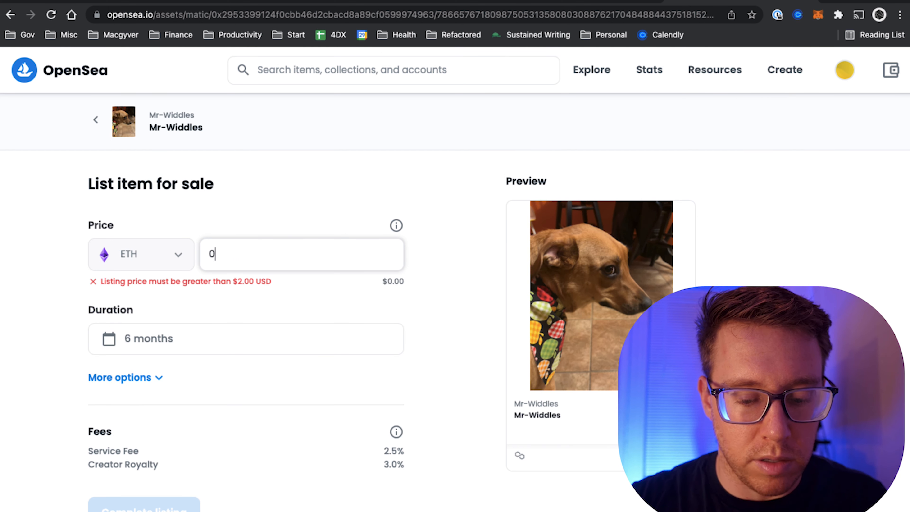
type(".001")
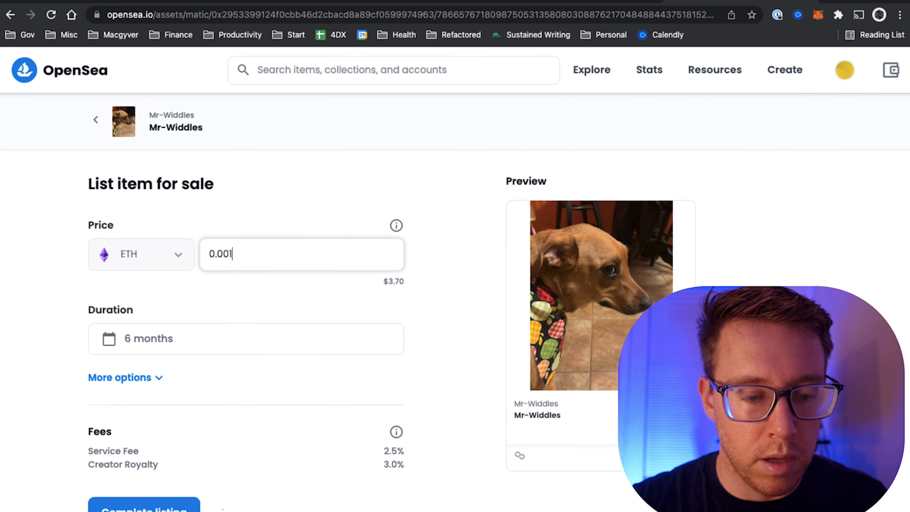
scroll("down", 3)
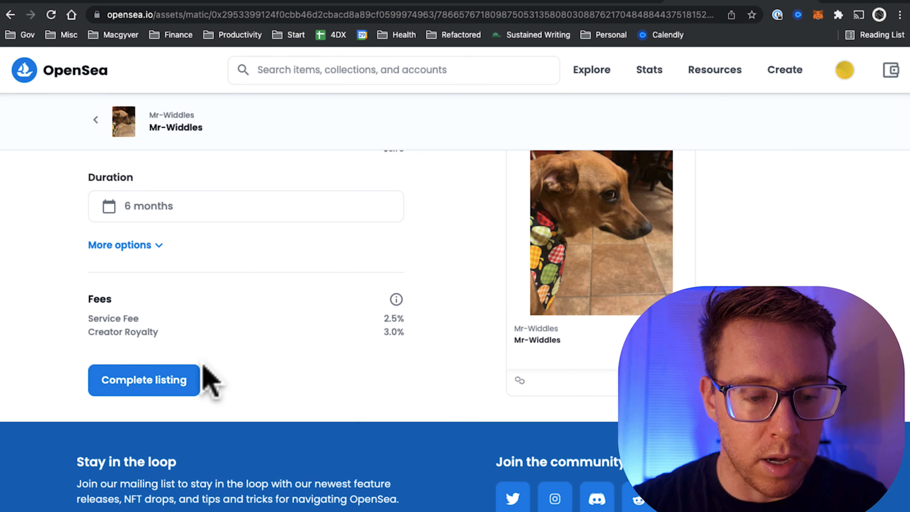
left_click(144, 380)
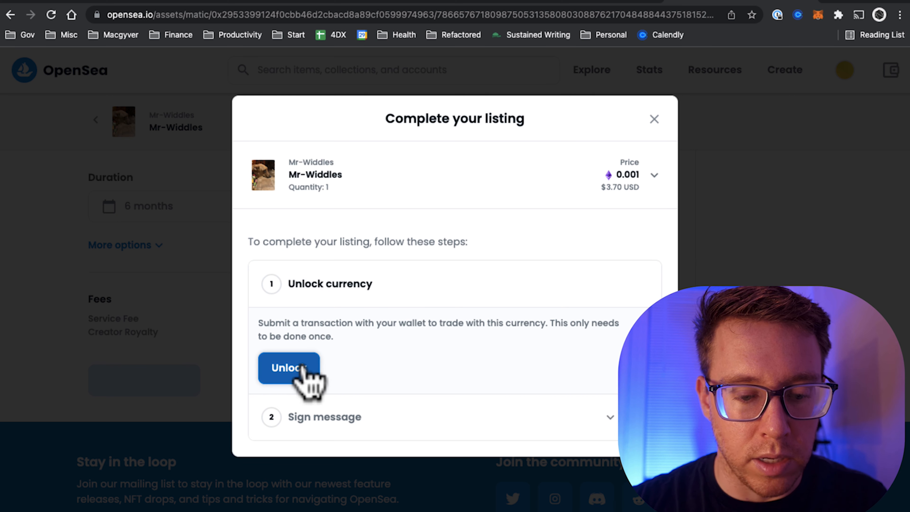
- Approve the currency unlock in MetaMask and dismiss the 'Your NFT is listed!' popup
left_click(289, 368)
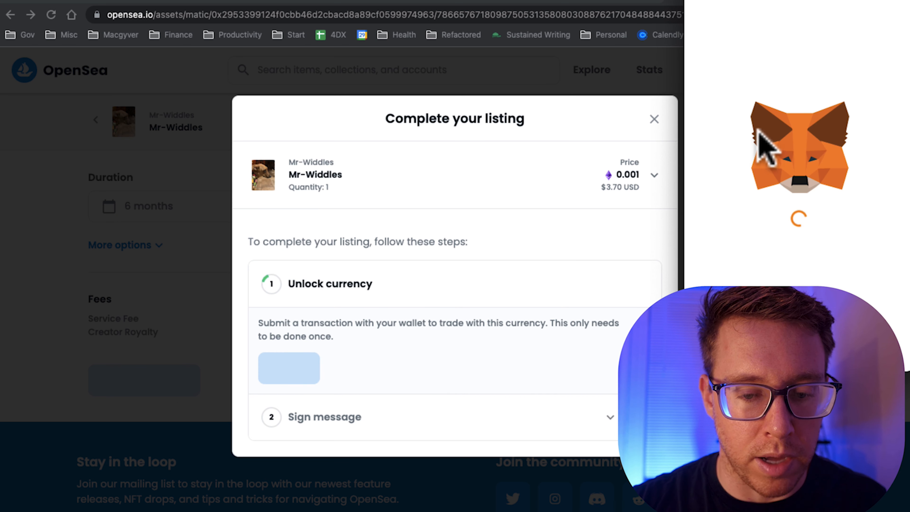
mouse_move(780, 145)
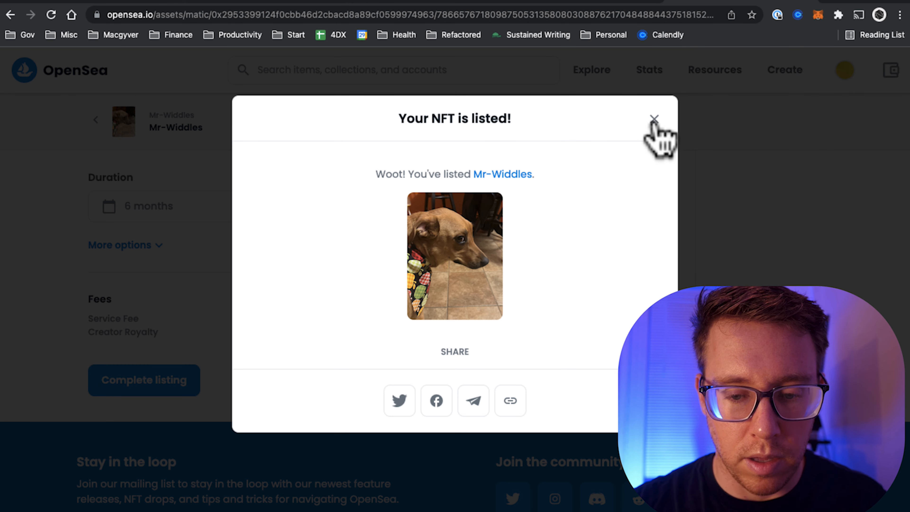
left_click(654, 119)
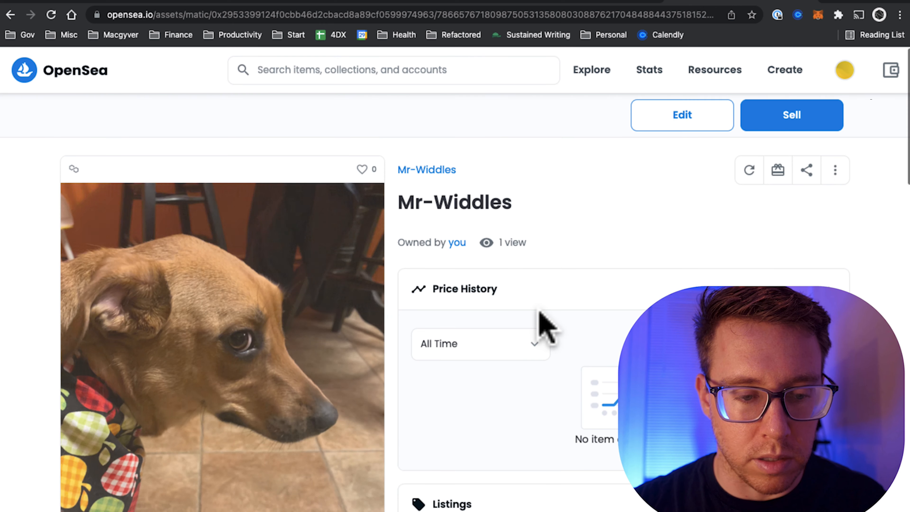
- Search OpenSea for 'Mr-Widdles' and open the Mr-Widdles dog item
type("Mr-Widdles")
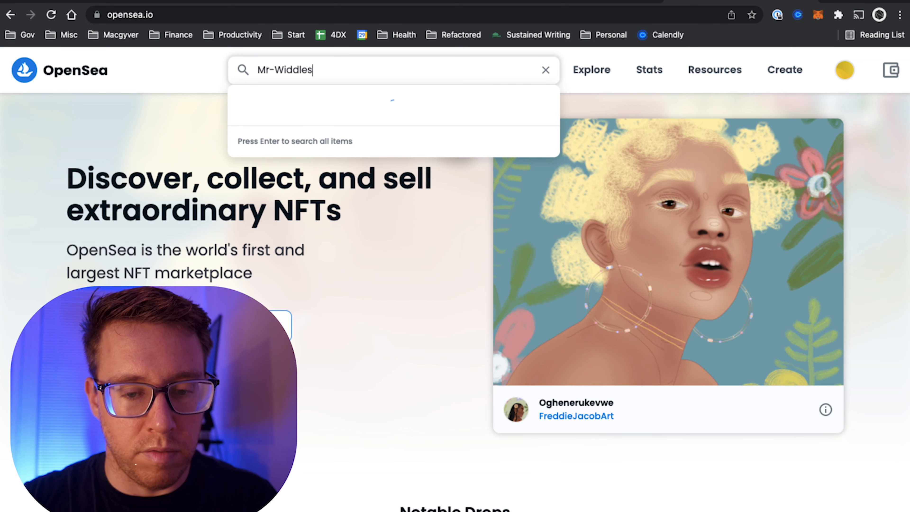
key("Enter")
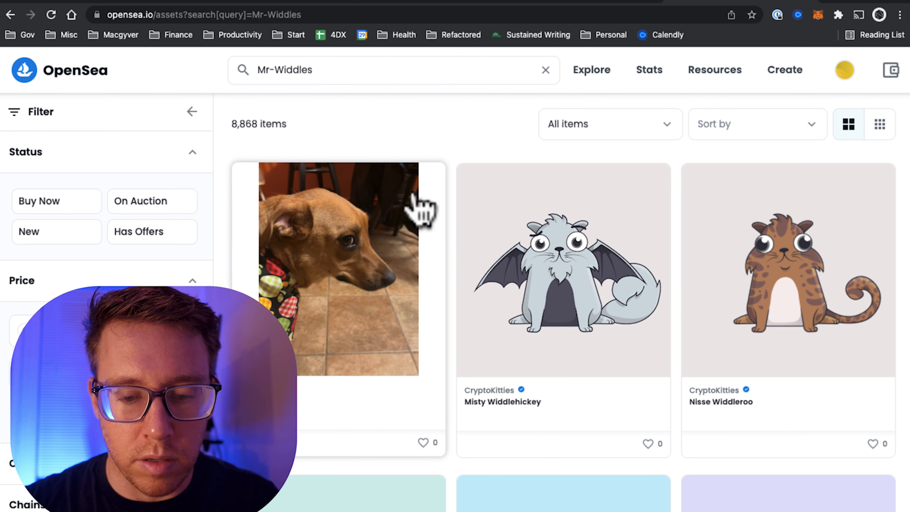
left_click(338, 266)
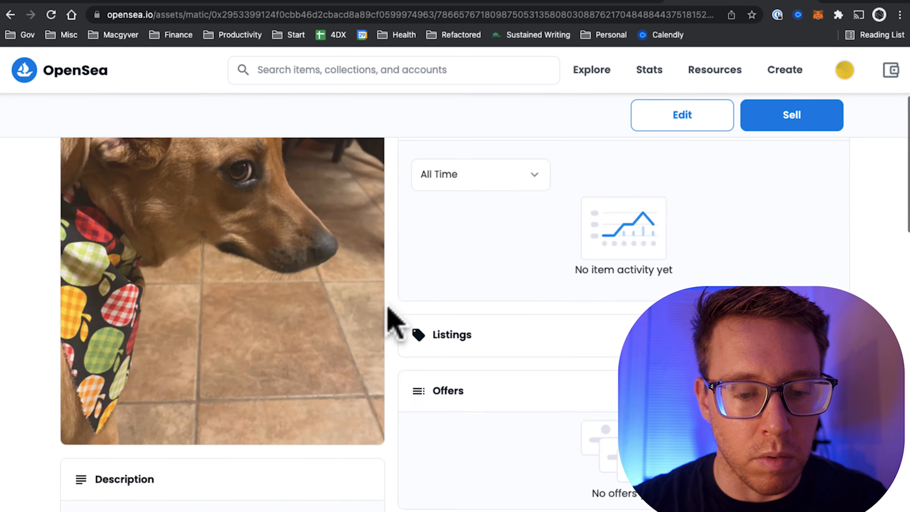
- Reveal the item's Polygon ERC-1155 details, contract address and Item Activity list
scroll("down", 3)
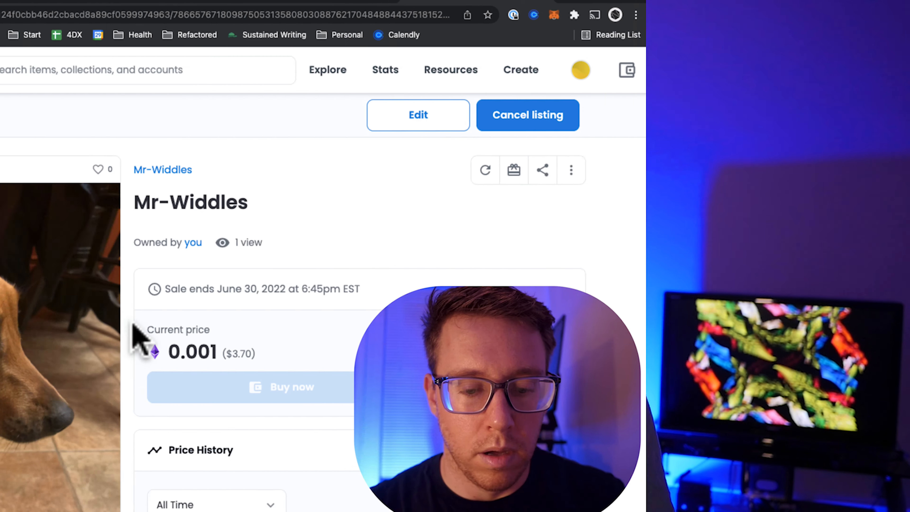
scroll("down", 3)
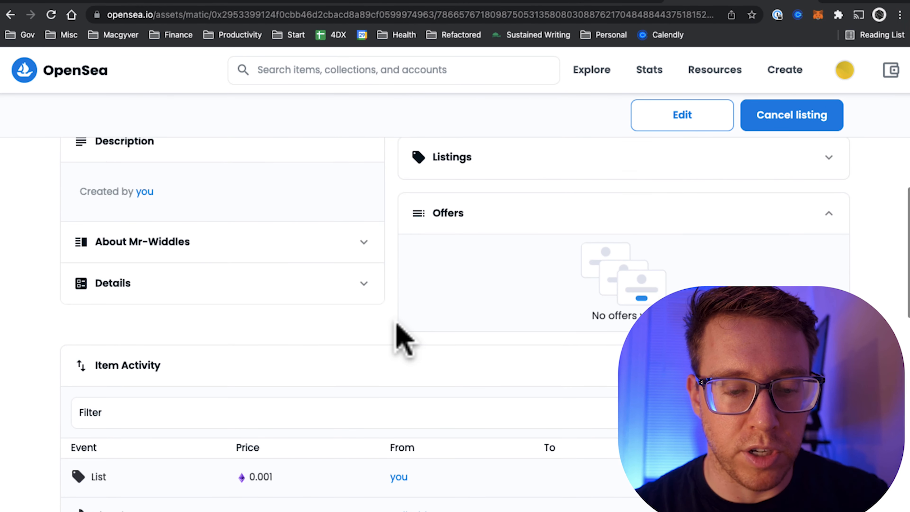
scroll("down", 3)
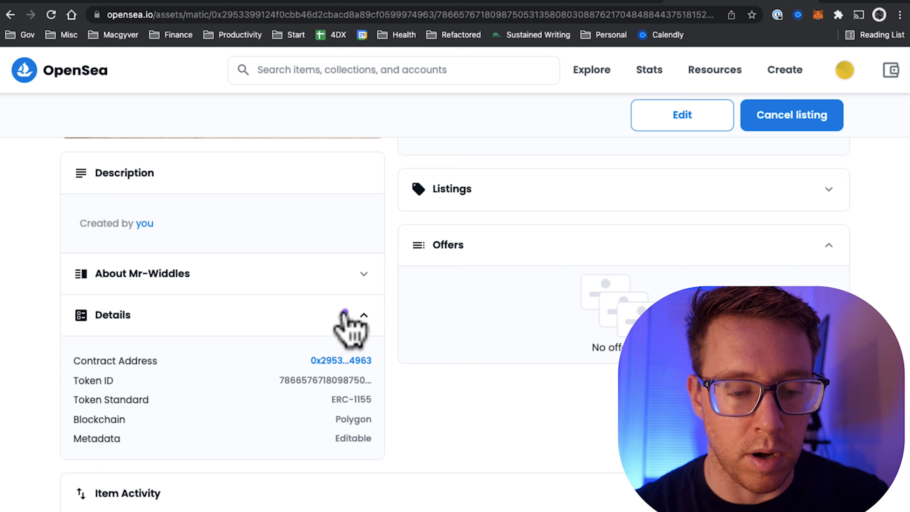
scroll("down", 3)
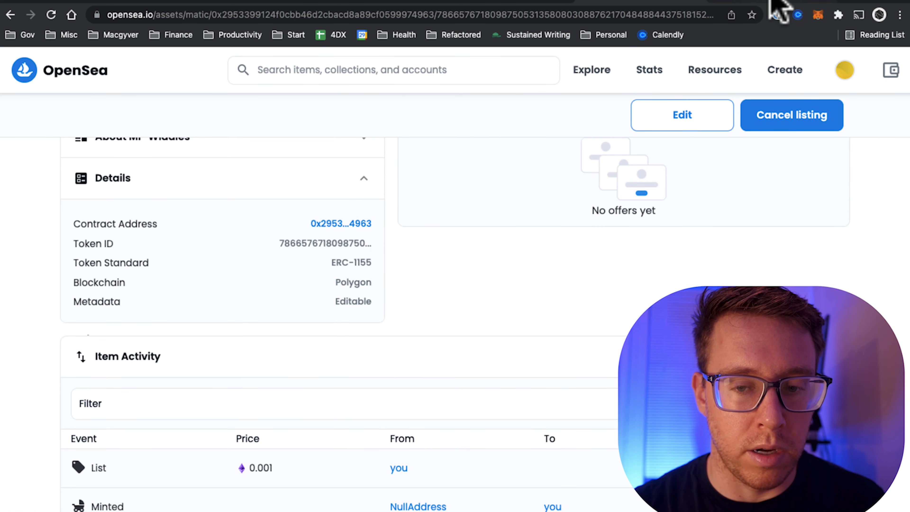
- Follow the contract address to Polygonscan and view its verified source code
left_click(341, 223)
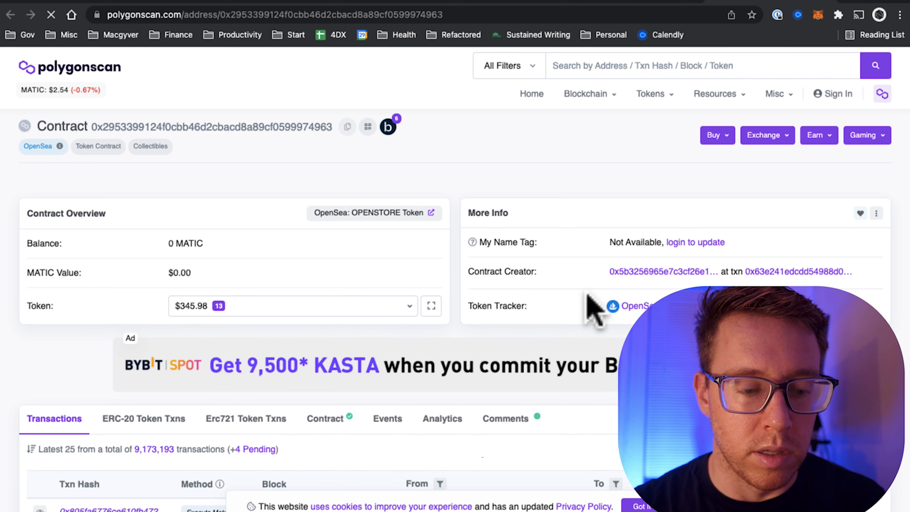
scroll("down", 3)
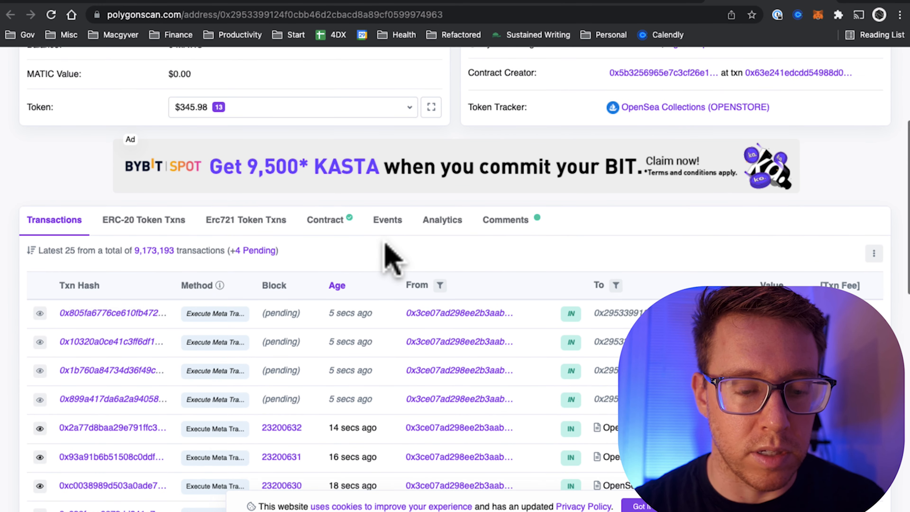
left_click(325, 220)
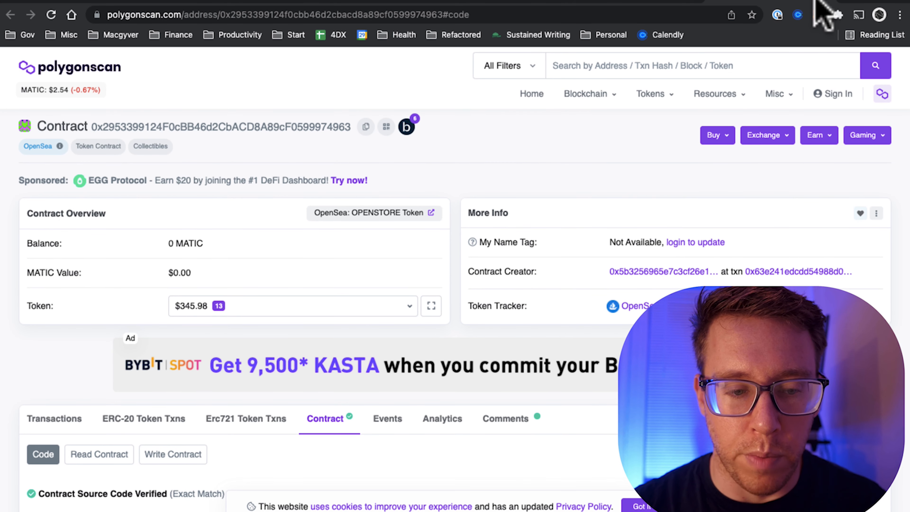
mouse_move(328, 42)
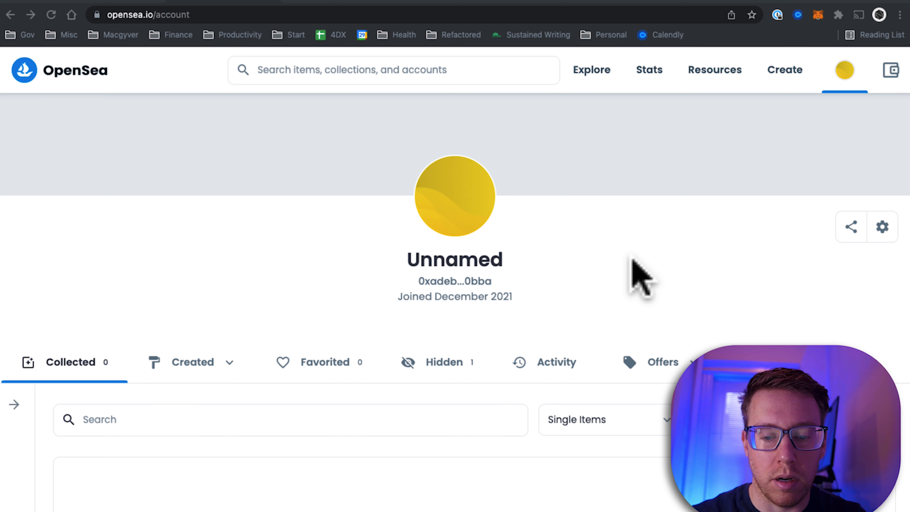
mouse_move(608, 280)
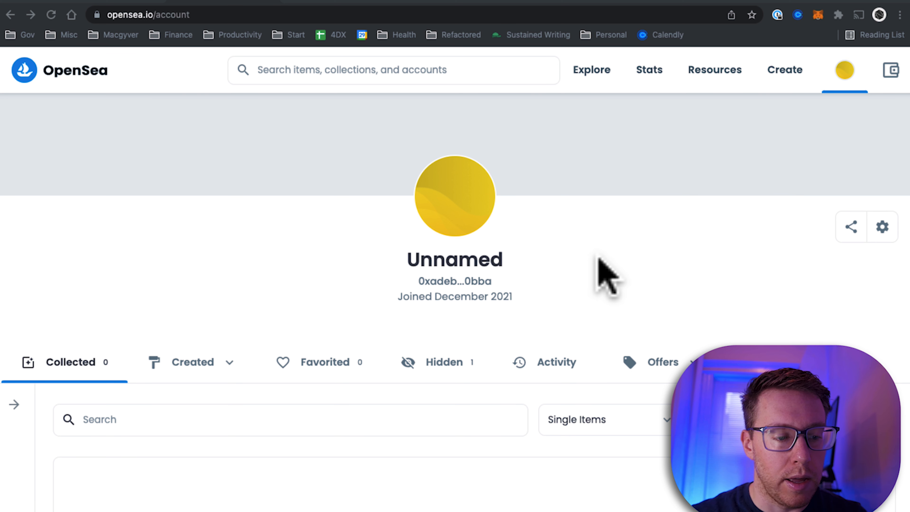
- Locate the Mr-Widdles card among the account's hidden items and open its page
scroll("down", 3)
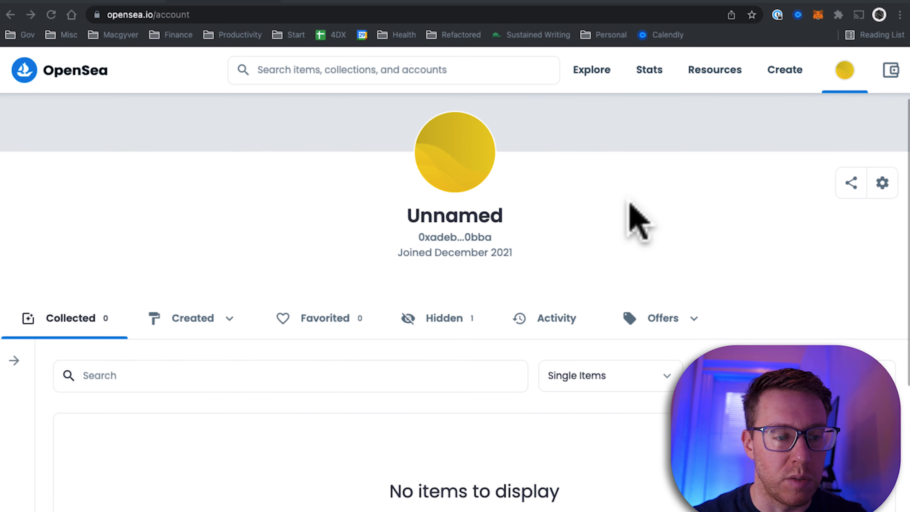
mouse_move(260, 264)
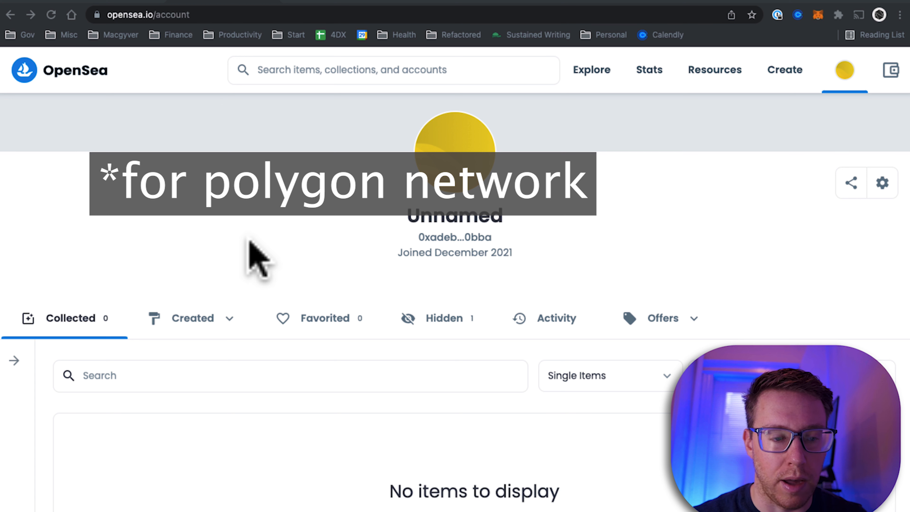
mouse_move(191, 255)
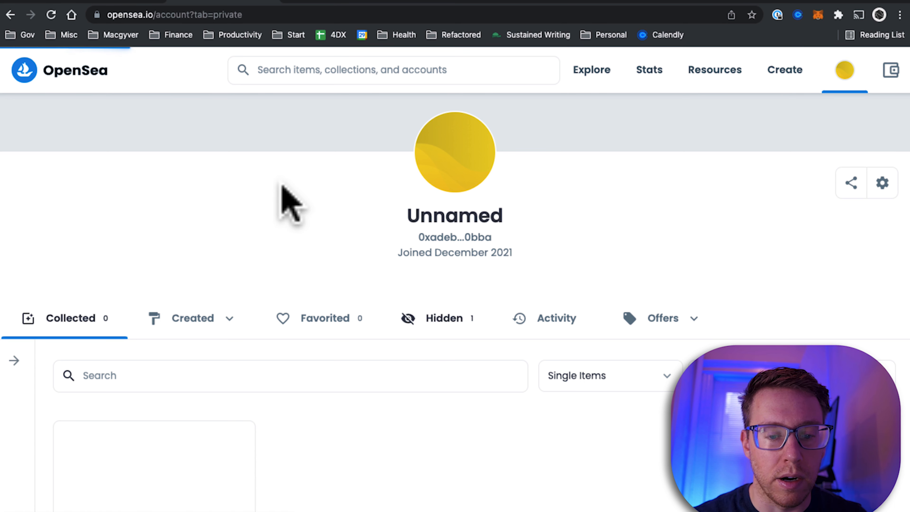
scroll("down", 3)
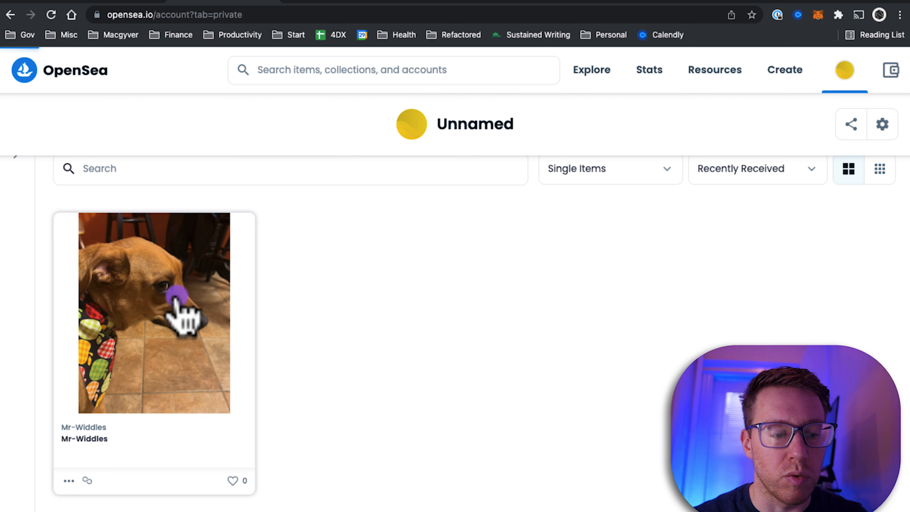
left_click(154, 312)
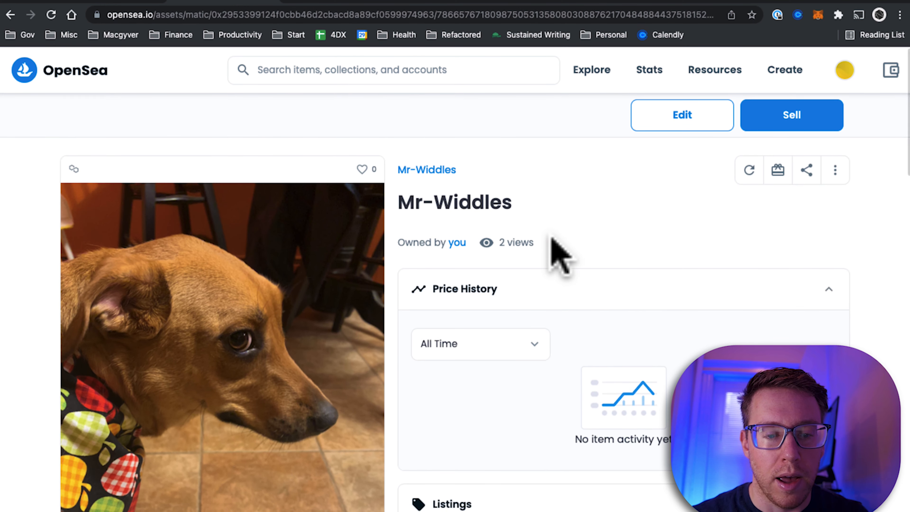
mouse_move(673, 273)
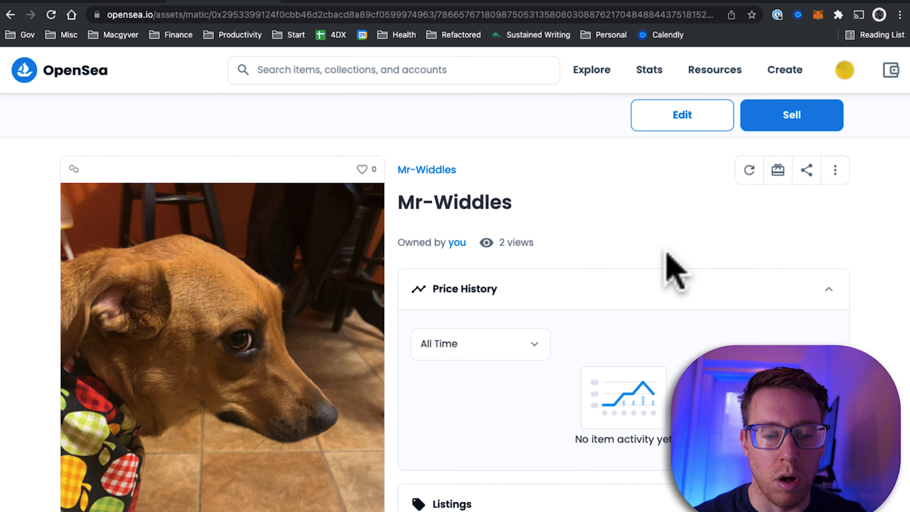
mouse_move(777, 169)
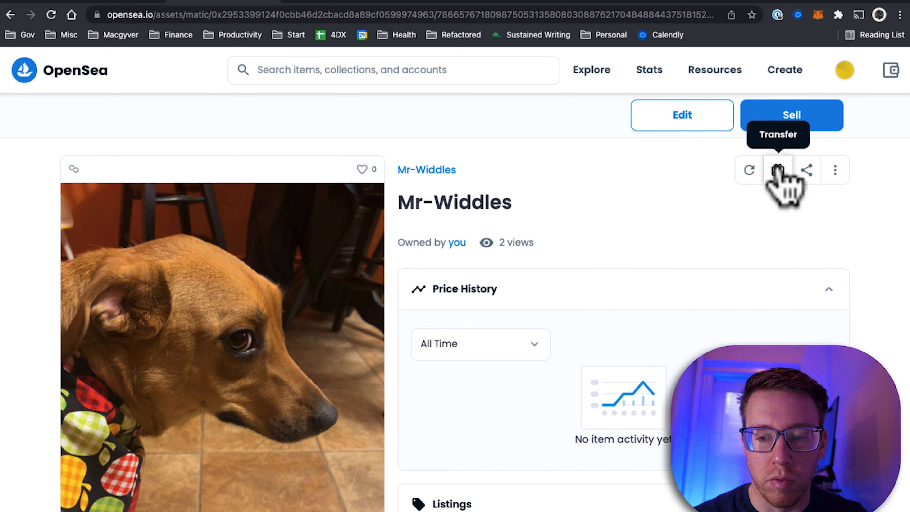
- Start a transfer of Mr-Widdles, submit the second account's address and send it to the wallet
left_click(777, 169)
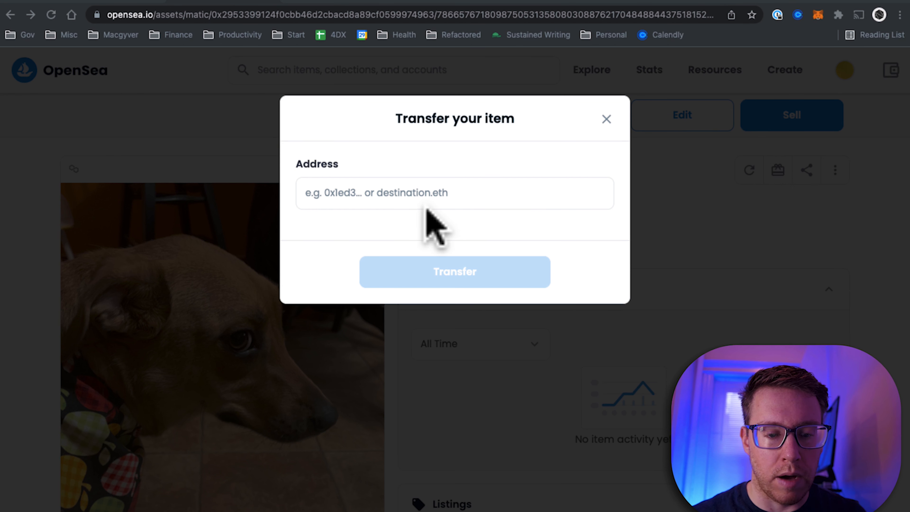
mouse_move(416, 209)
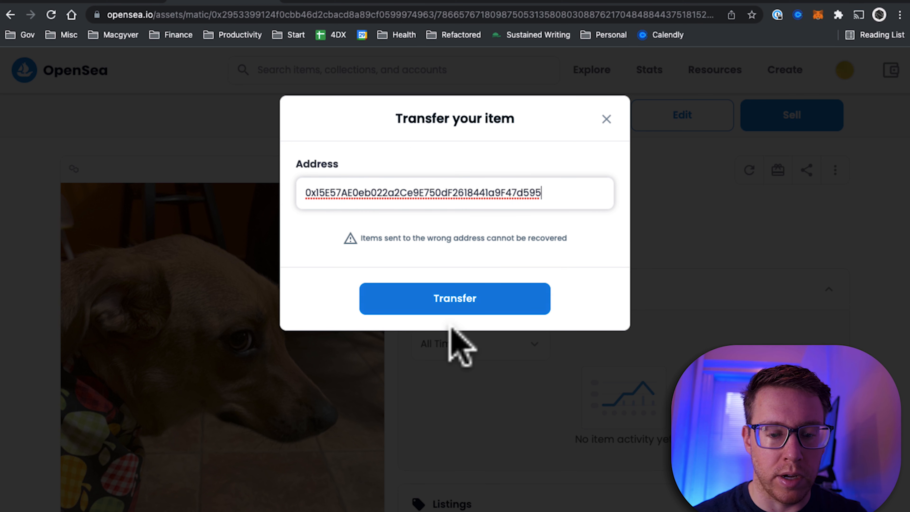
mouse_move(406, 287)
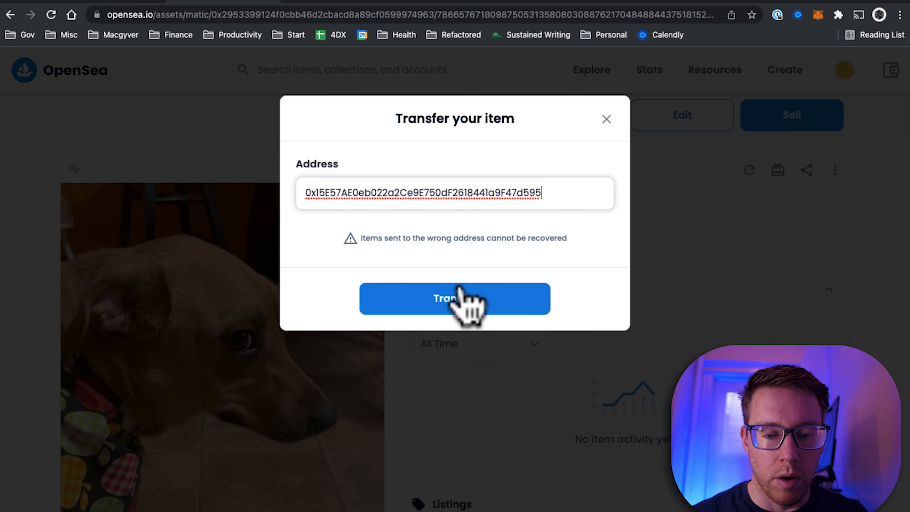
left_click(454, 298)
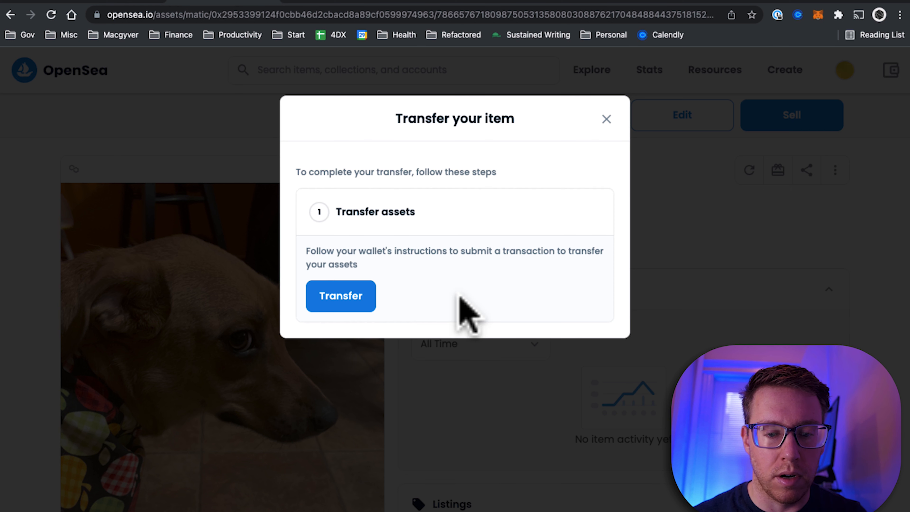
left_click(340, 295)
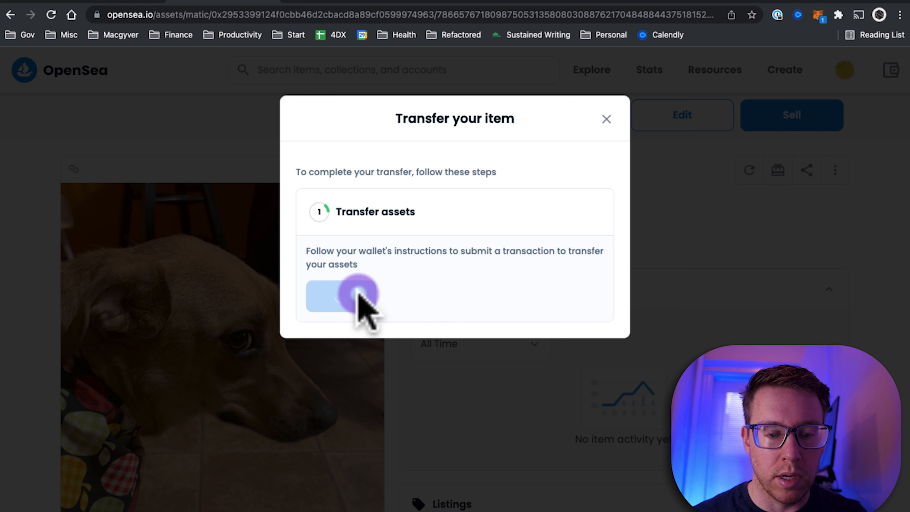
left_click(341, 296)
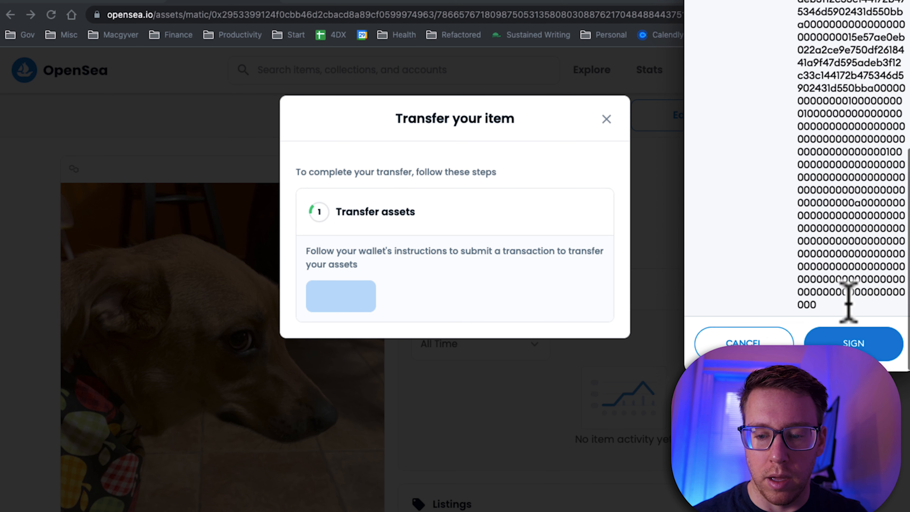
- Sign the transfer in MetaMask and check the profile's hidden items are now empty
left_click(853, 343)
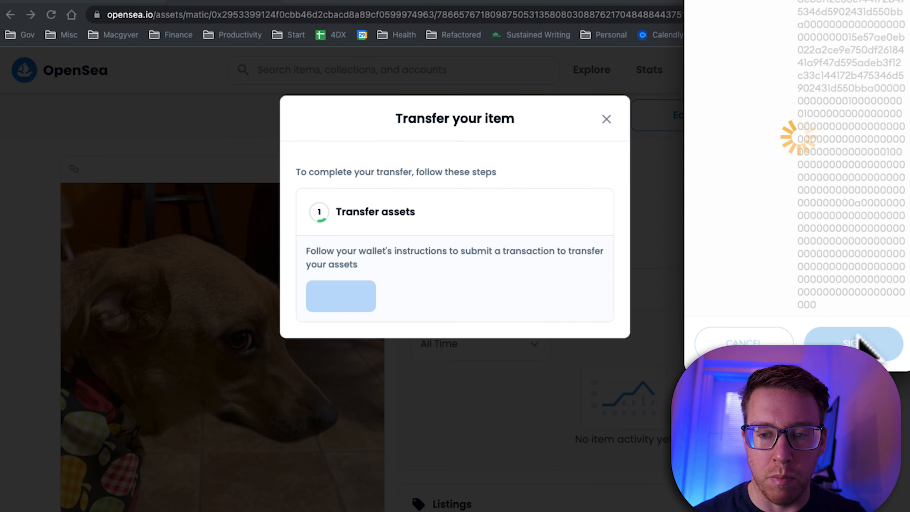
left_click(852, 343)
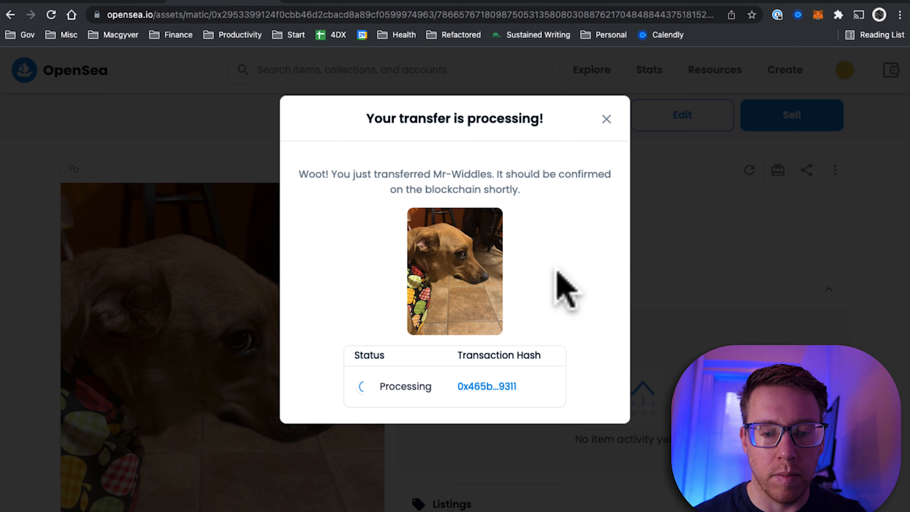
mouse_move(341, 325)
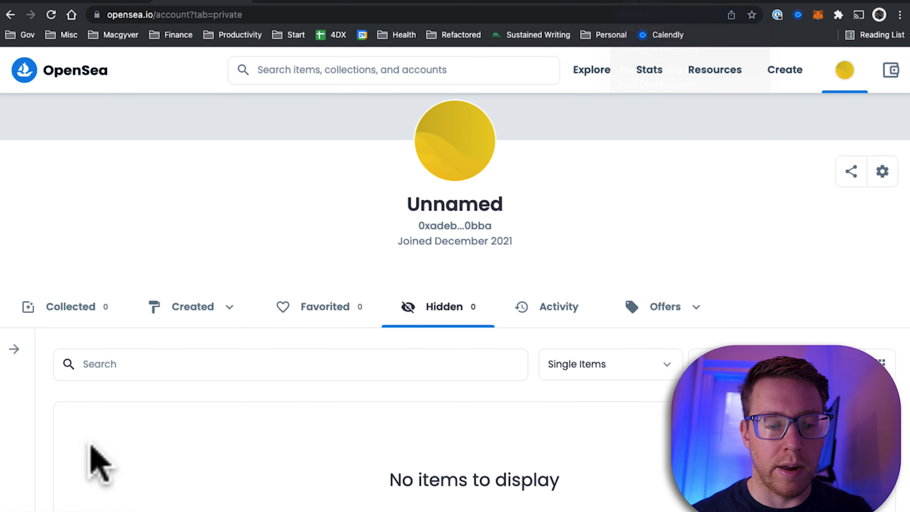
scroll("down", 3)
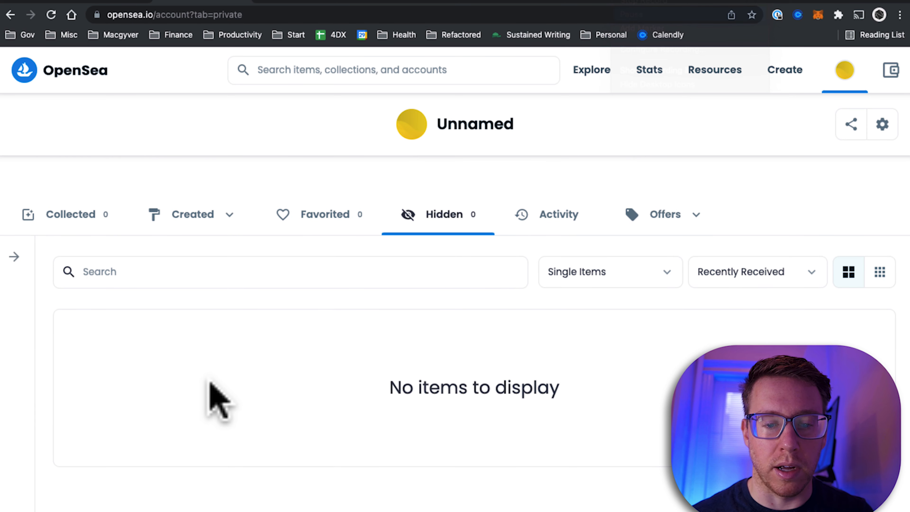
mouse_move(661, 209)
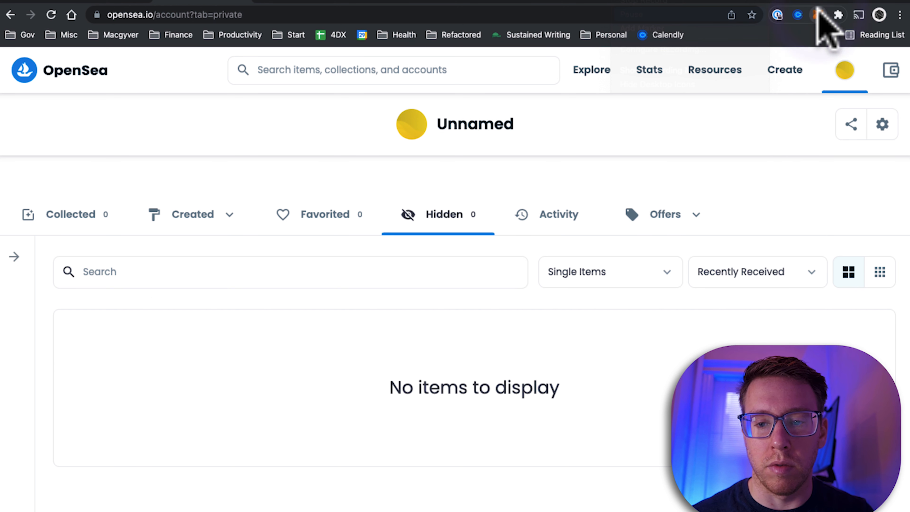
- Switch MetaMask to the Secure 4 account so its hidden items show Mr-Widdles
left_click(805, 15)
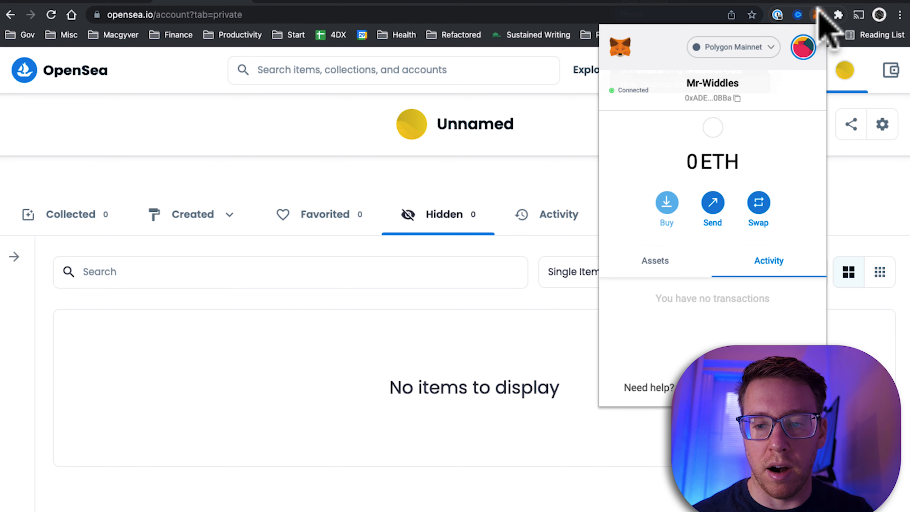
left_click(803, 47)
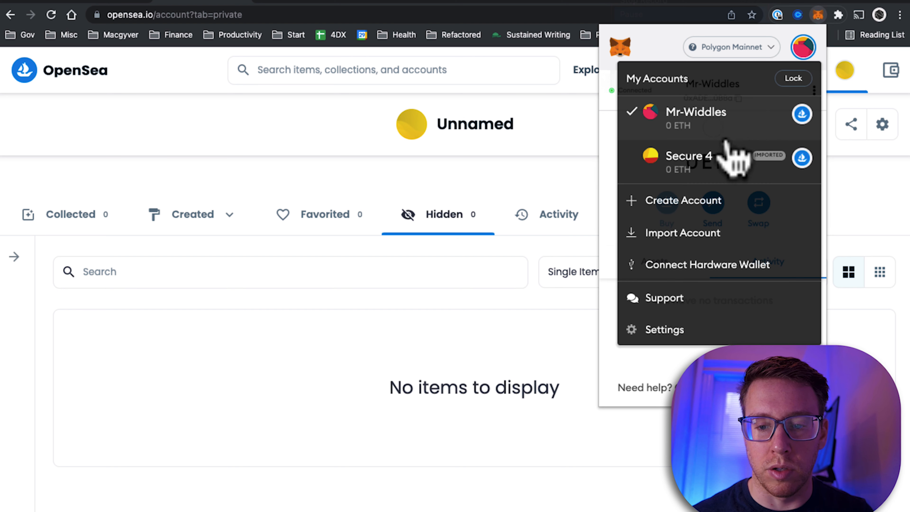
left_click(687, 155)
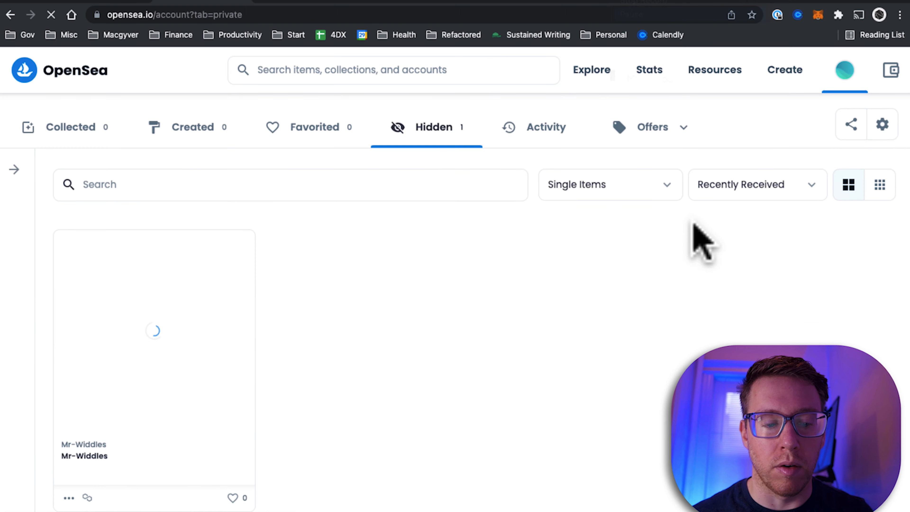
left_click(154, 328)
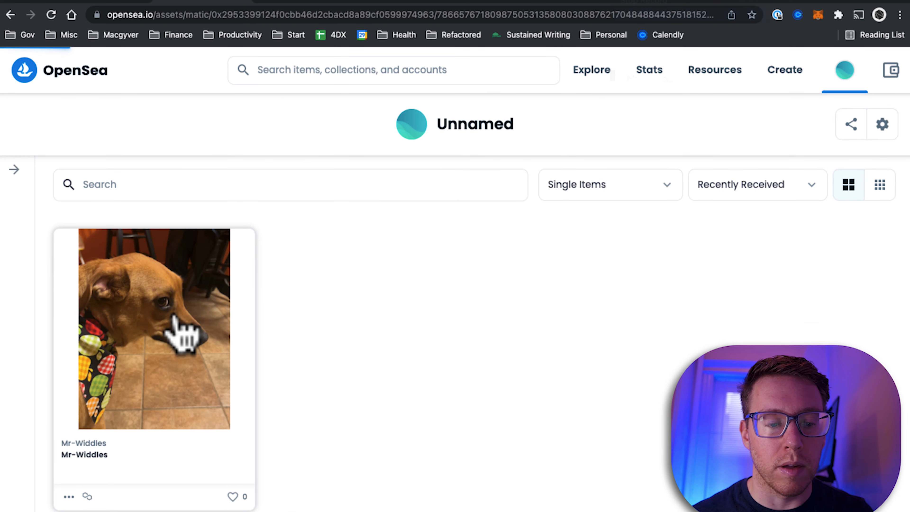
left_click(154, 328)
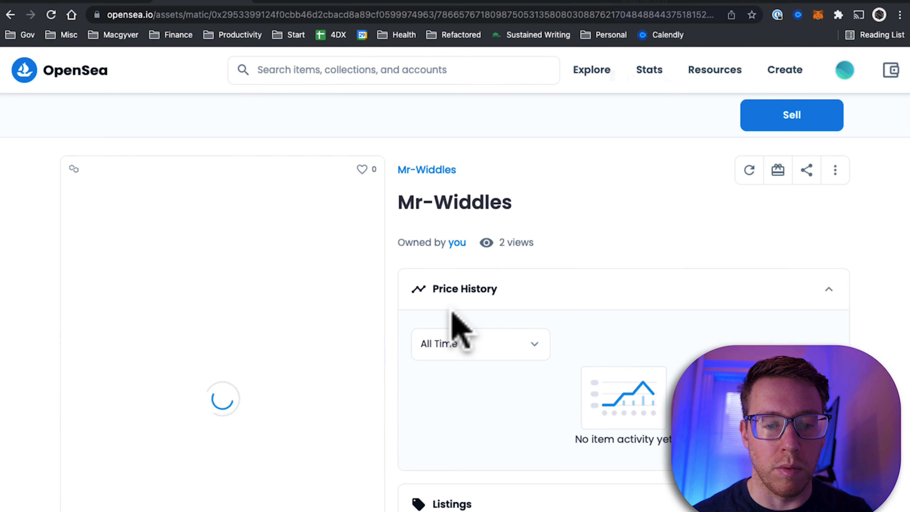
scroll("down", 3)
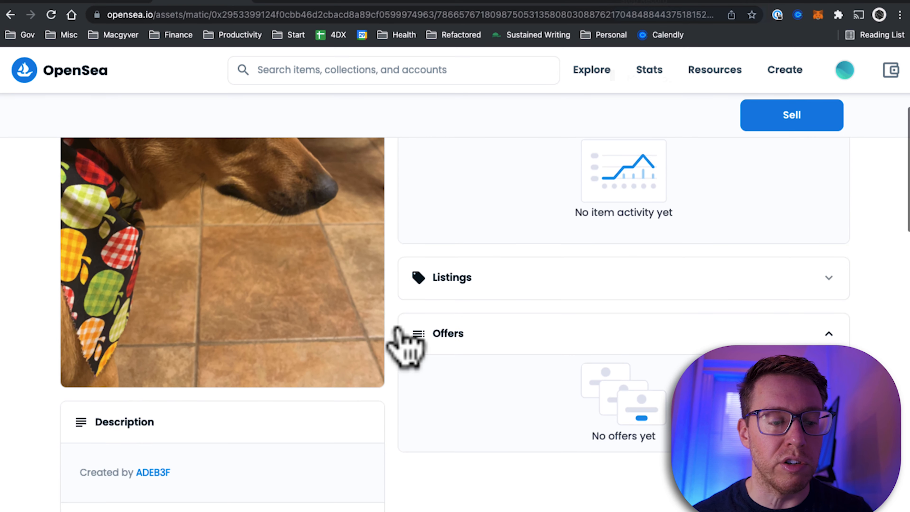
scroll("down", 3)
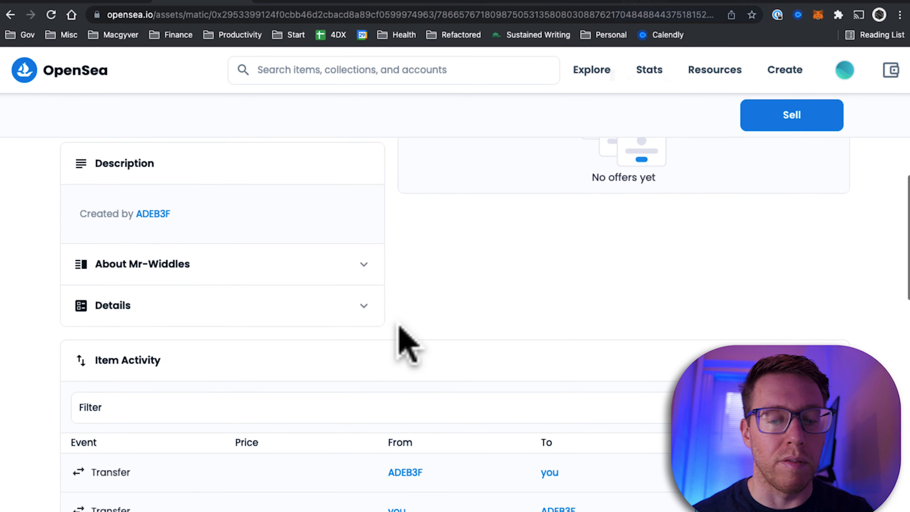
scroll("down", 3)
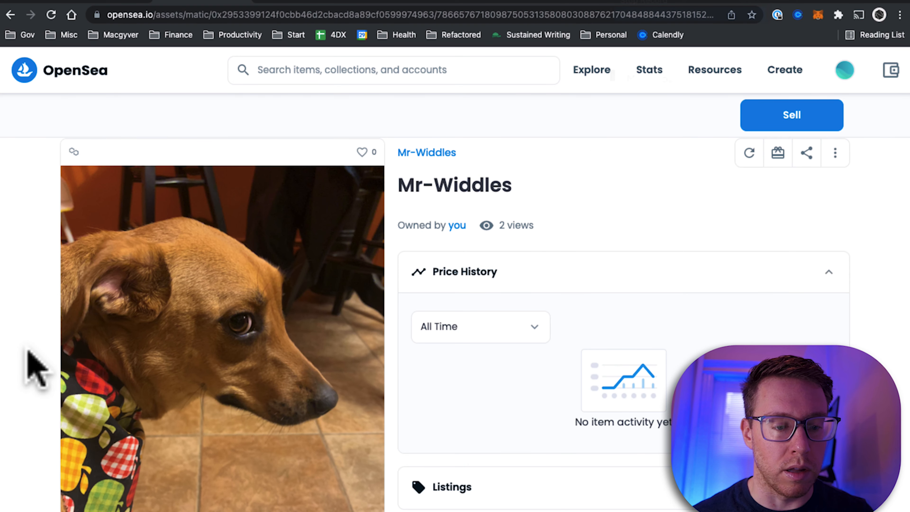
scroll("down", 3)
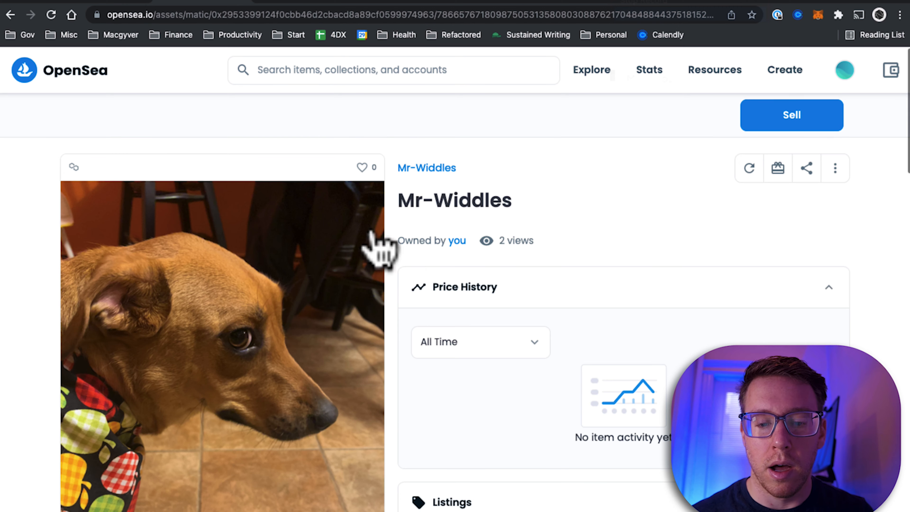
scroll("down", 3)
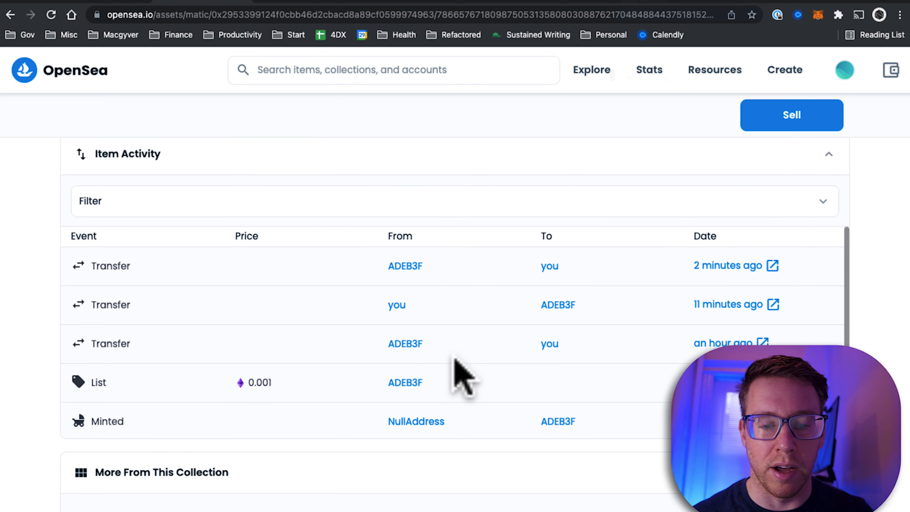
- View the latest Mr-Widdles transfer transaction on Polygonscan, showing success and gas fee
left_click(771, 266)
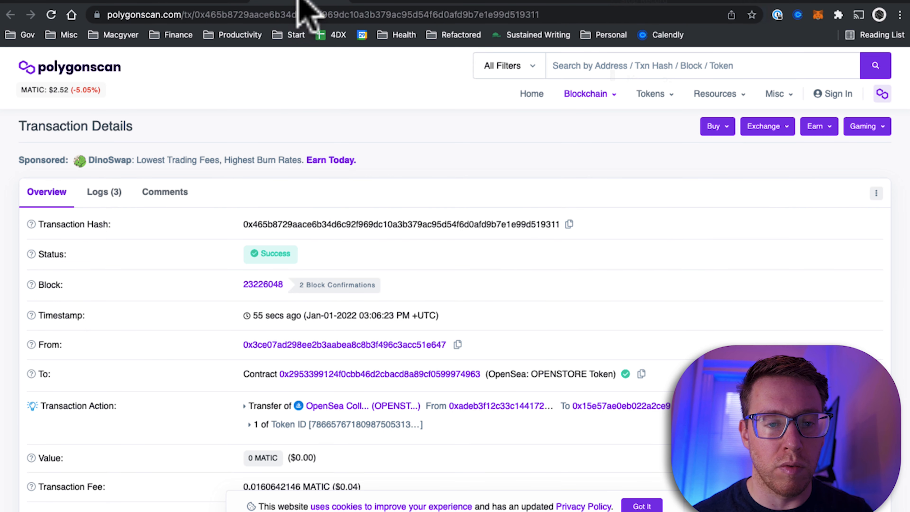
mouse_move(420, 171)
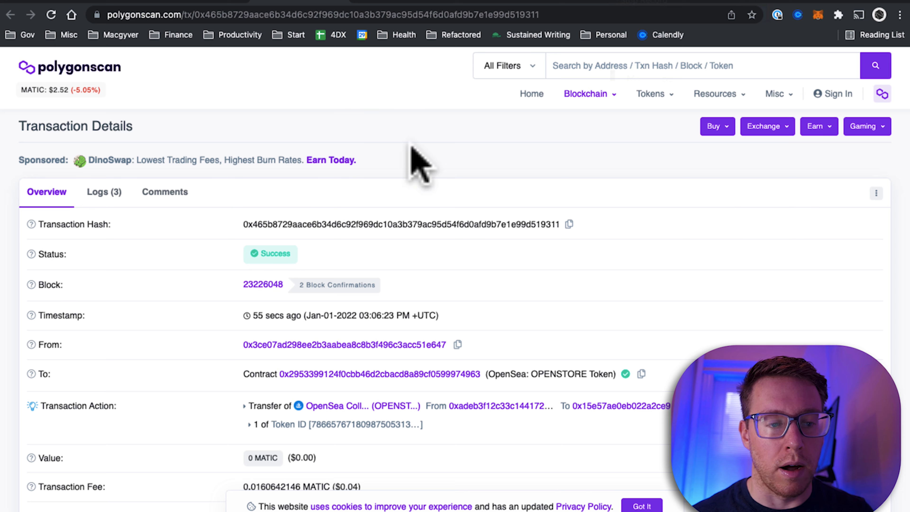
scroll("down", 3)
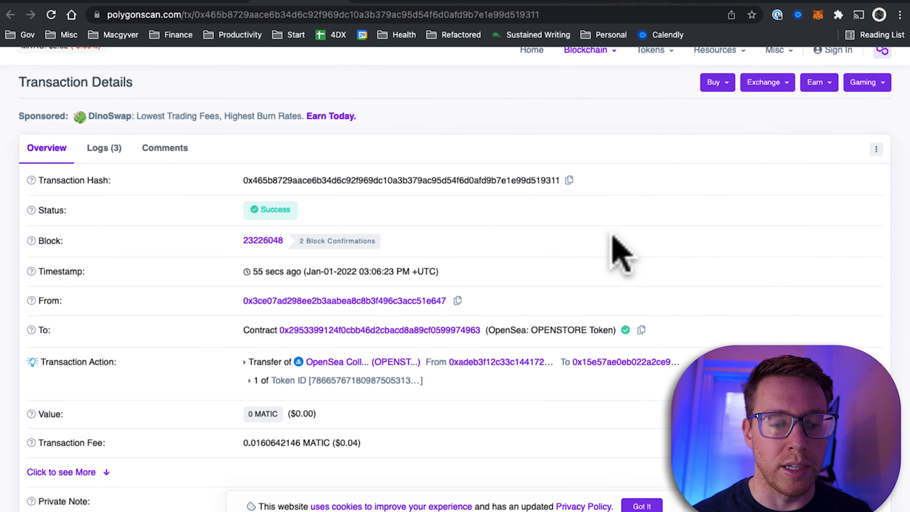
scroll("down", 3)
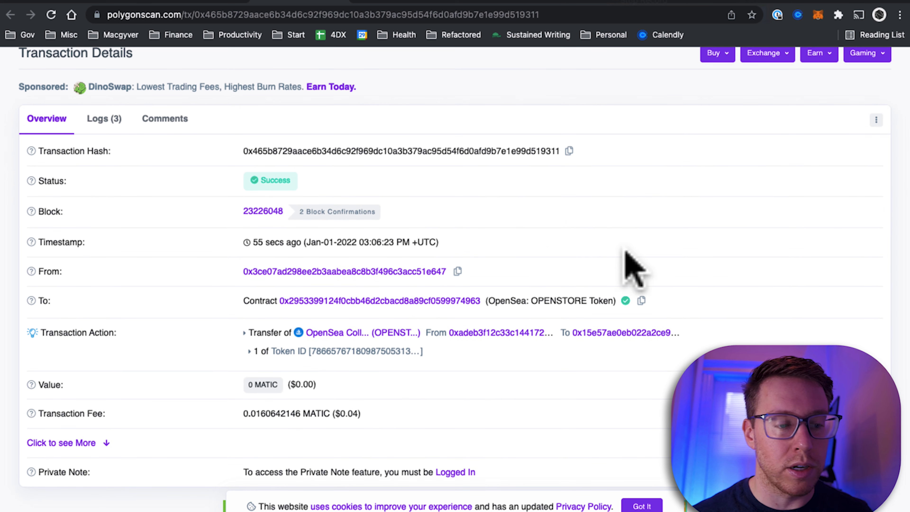
mouse_move(493, 308)
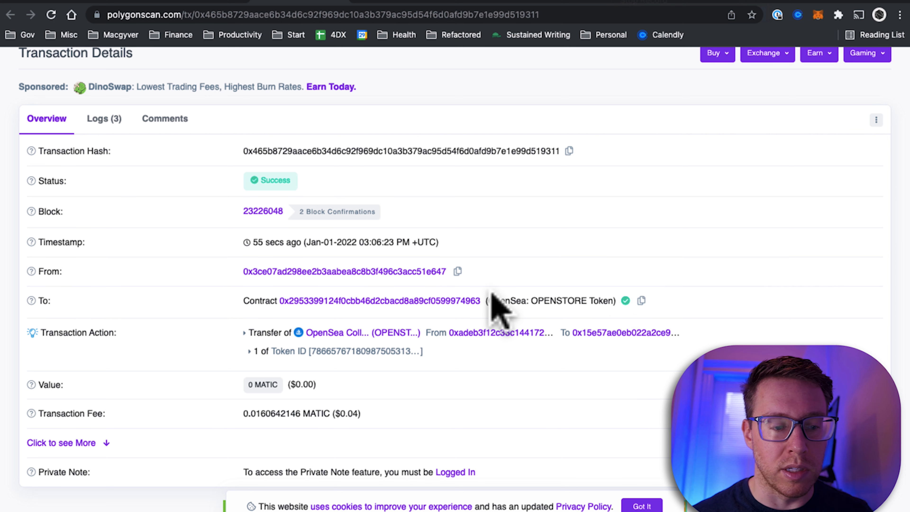
scroll("down", 3)
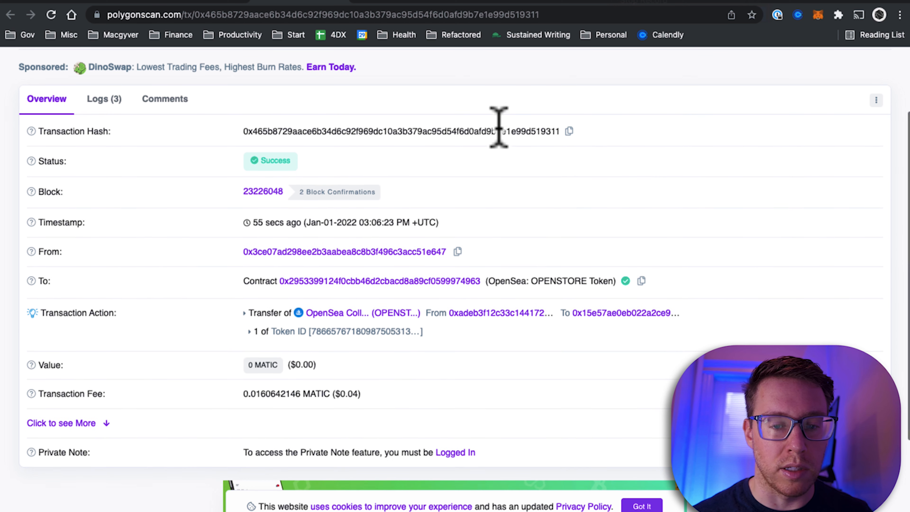
scroll("down", 3)
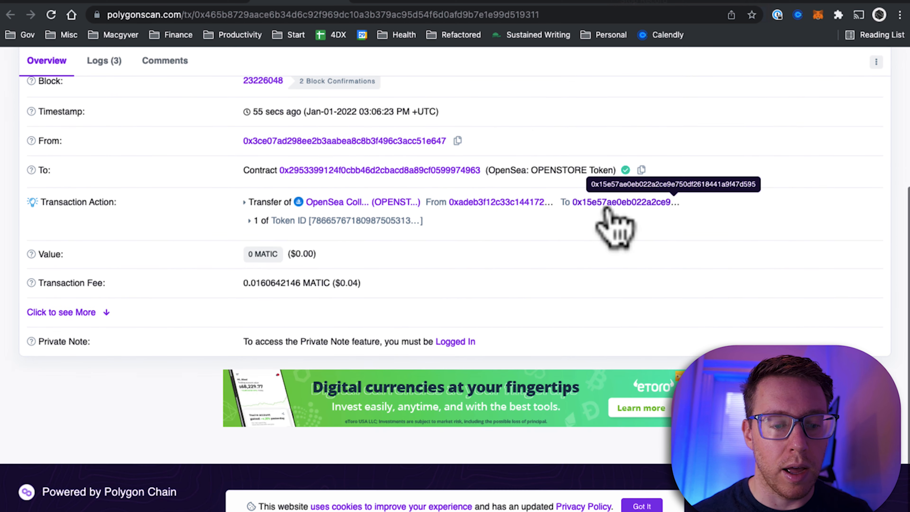
- Expand 'Click to see More' to review gas, nonce and input data, then return to OpenSea
left_click(61, 311)
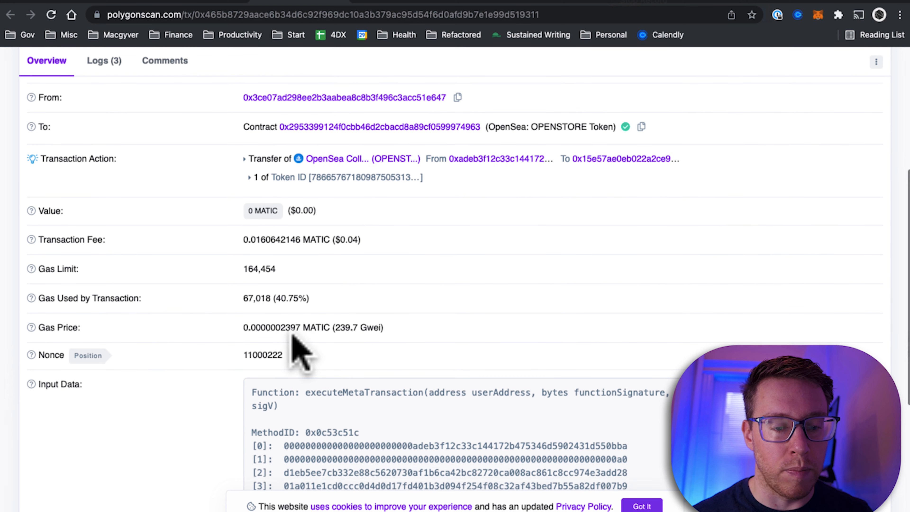
scroll("down", 3)
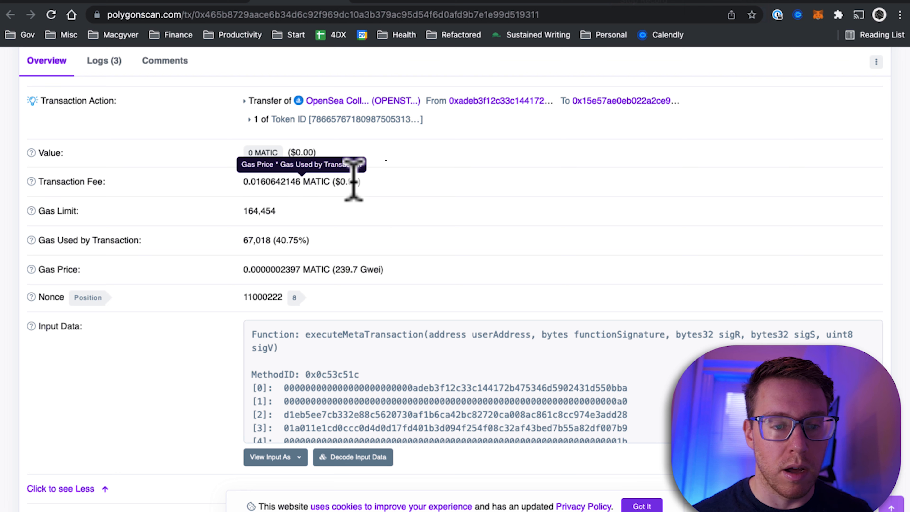
scroll("up", 3)
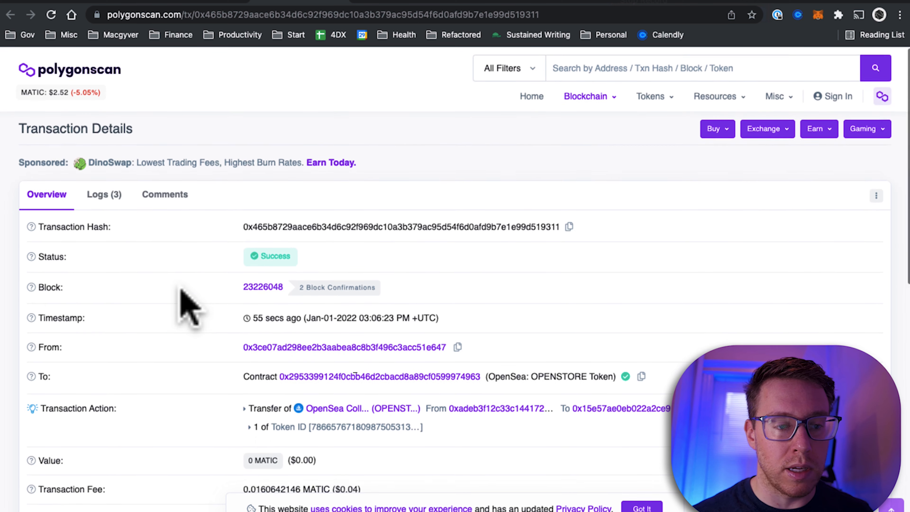
scroll("down", 3)
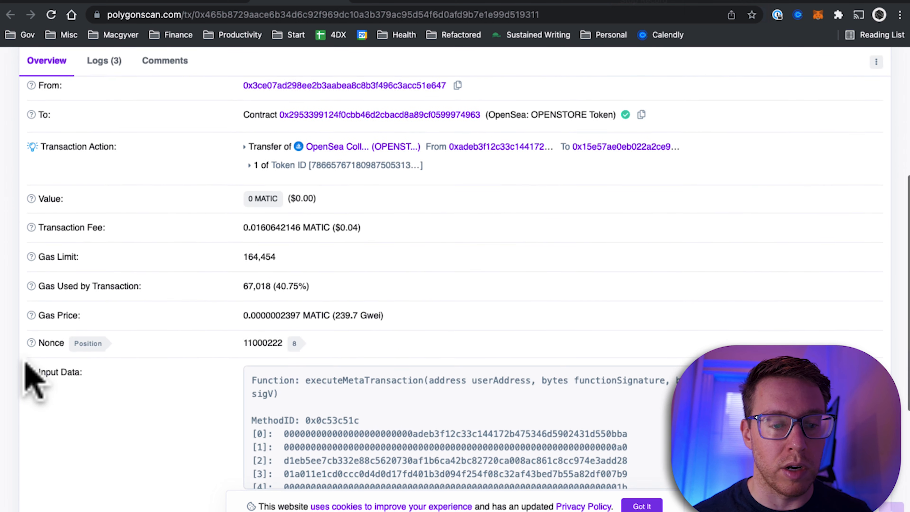
mouse_move(348, 235)
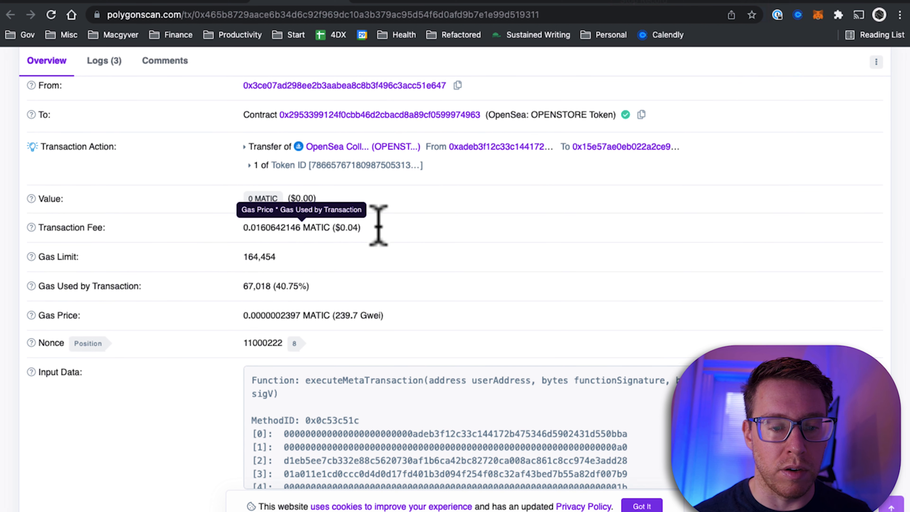
mouse_move(476, 273)
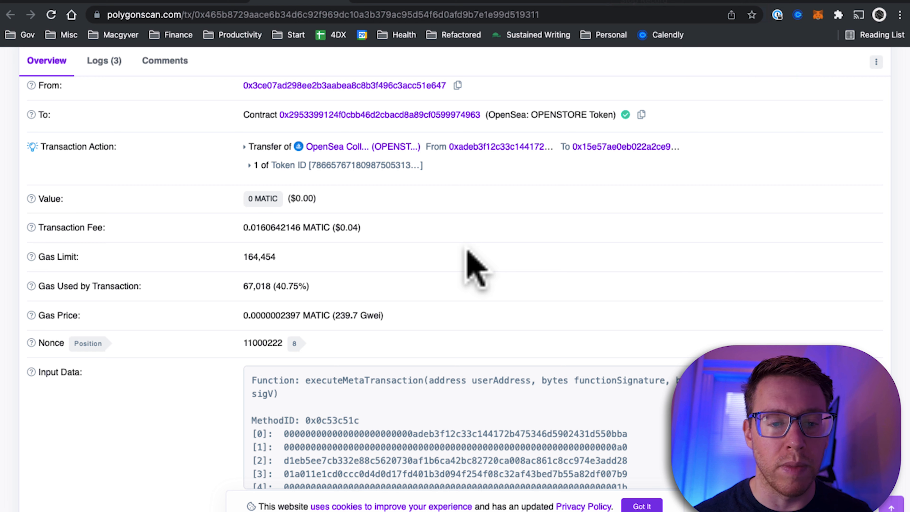
mouse_move(185, 334)
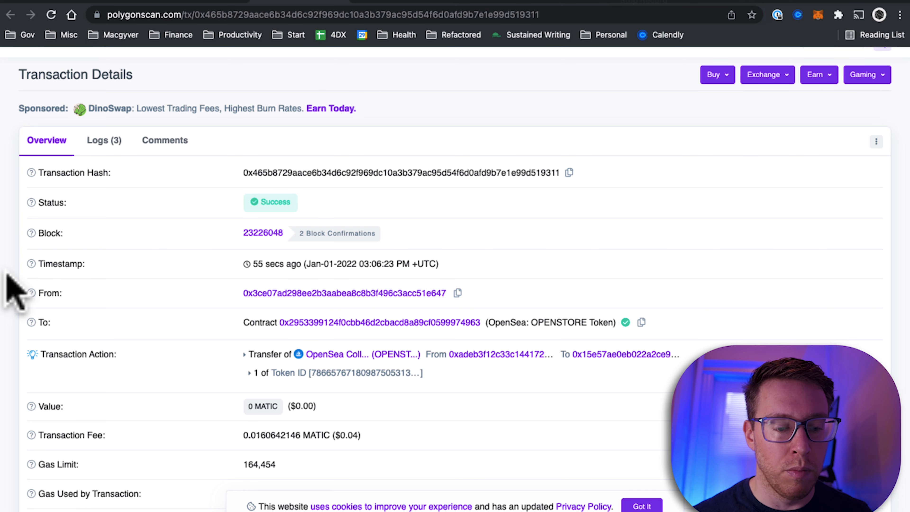
scroll("down", 3)
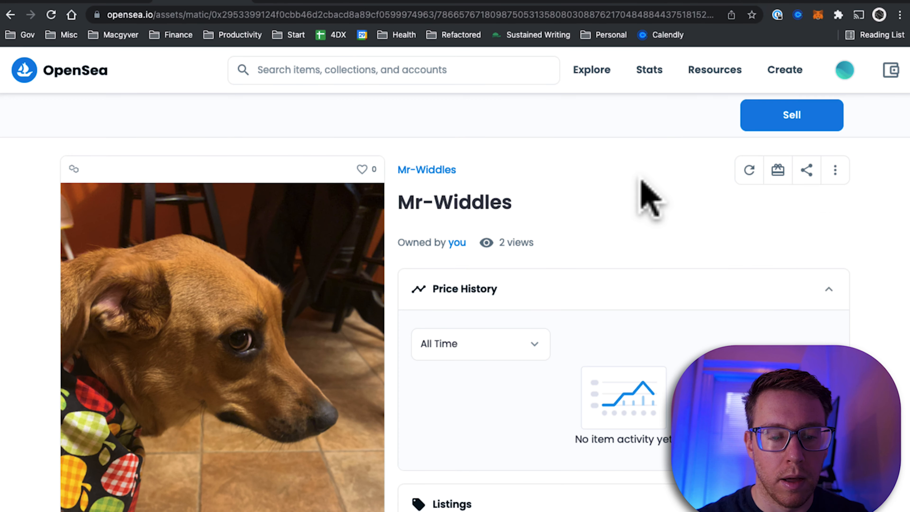
- Search OpenSea for 'Mr-' and reach the Mr-Widdles item's activity: mint, listing and three transfers
scroll("down", 3)
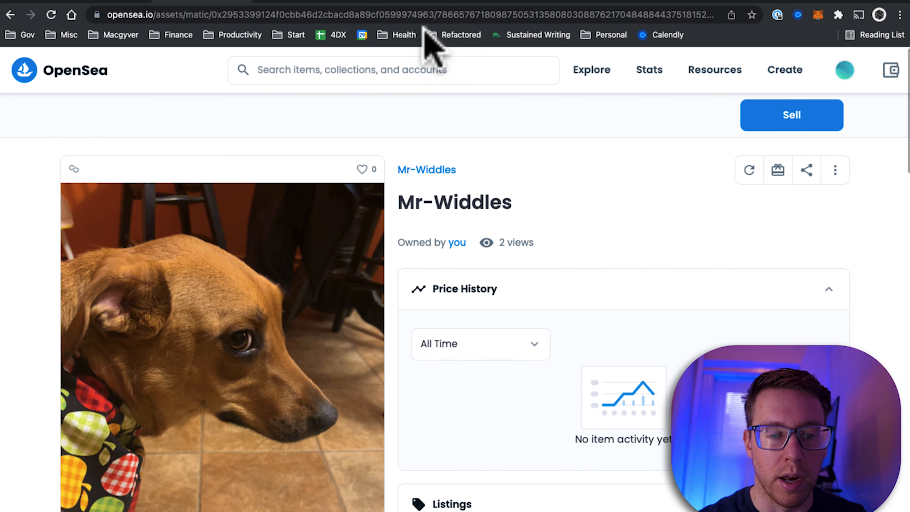
type("Mr-")
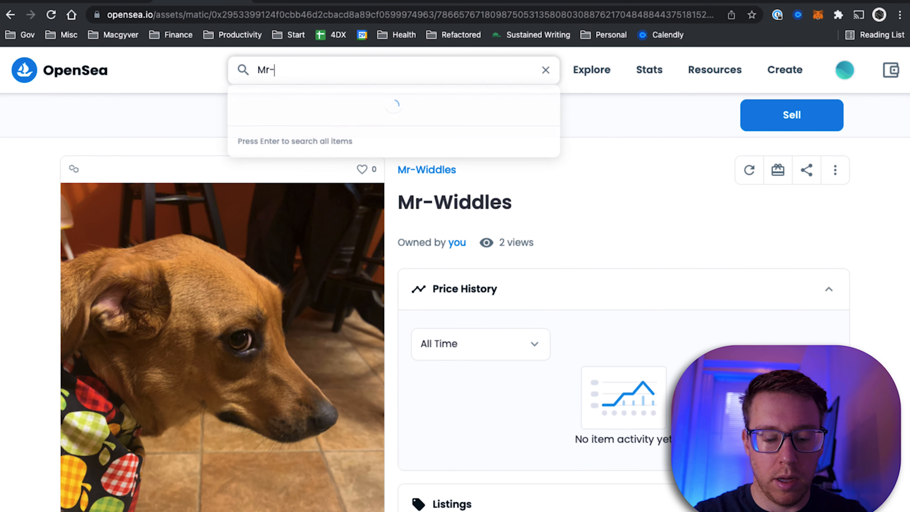
key("Enter")
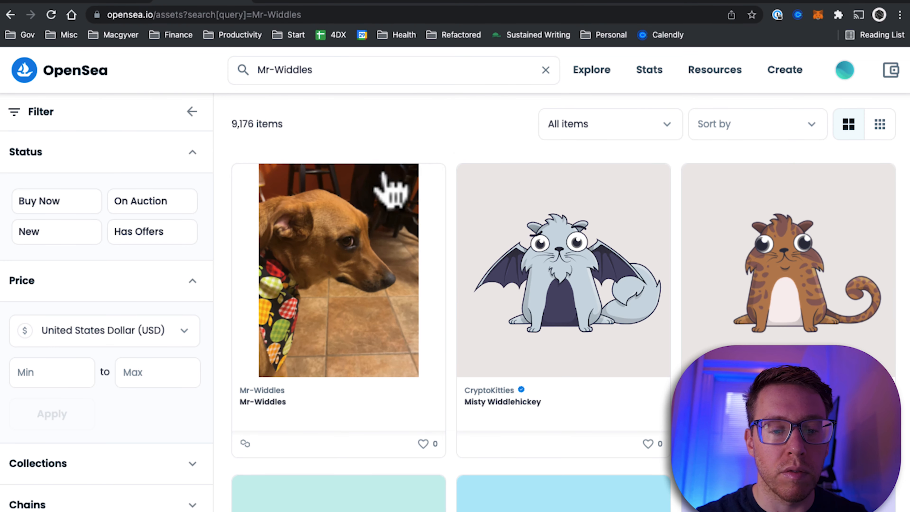
left_click(339, 269)
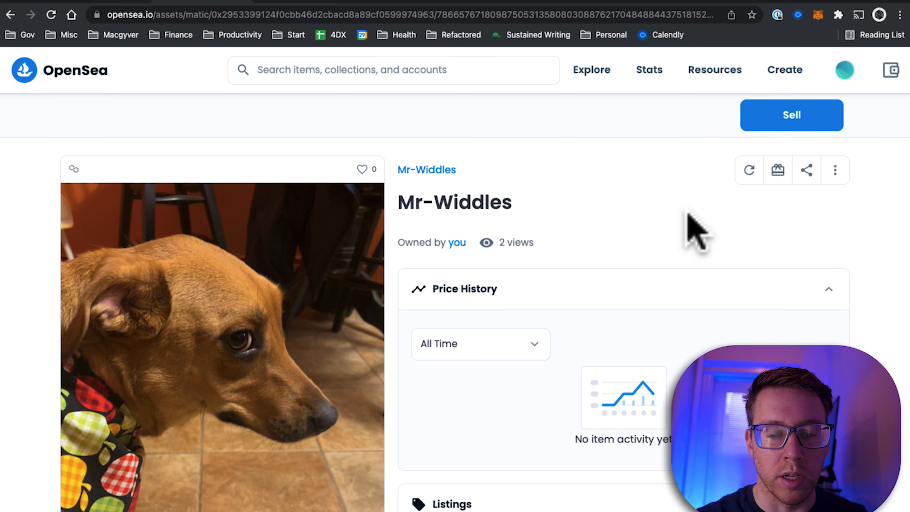
scroll("down", 3)
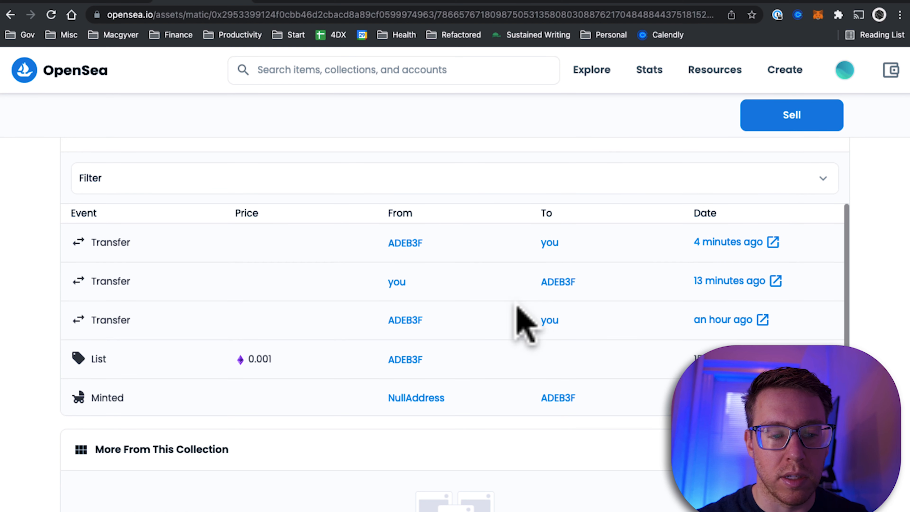
mouse_move(650, 284)
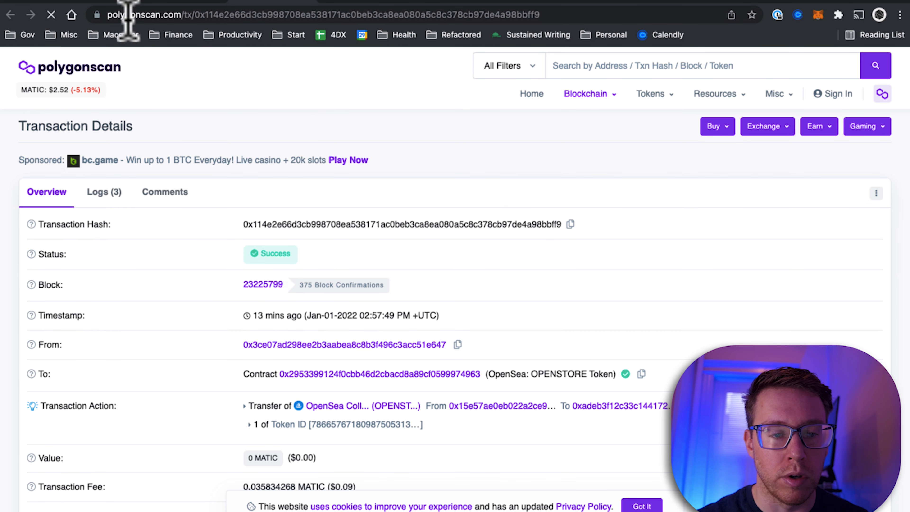
- Expand the transfer's full details and view the OPENSTORE To-contract's verified source code
scroll("down", 3)
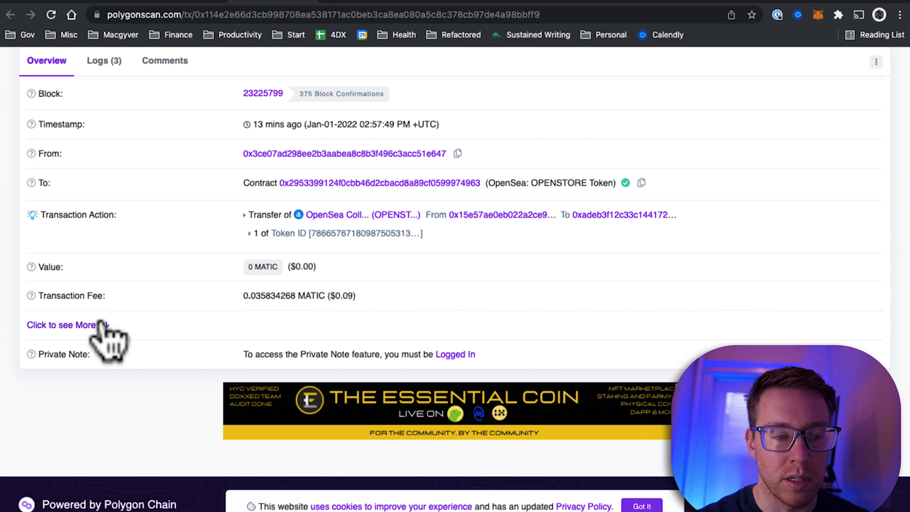
left_click(64, 324)
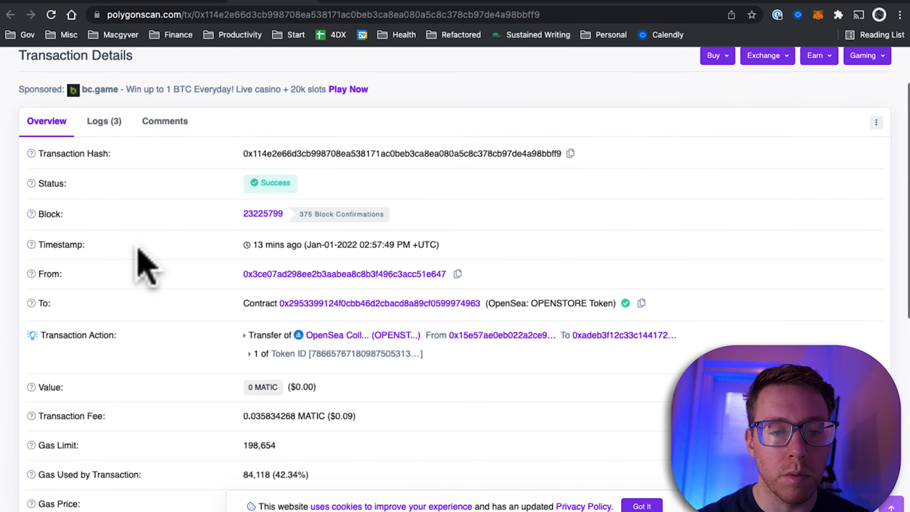
scroll("down", 3)
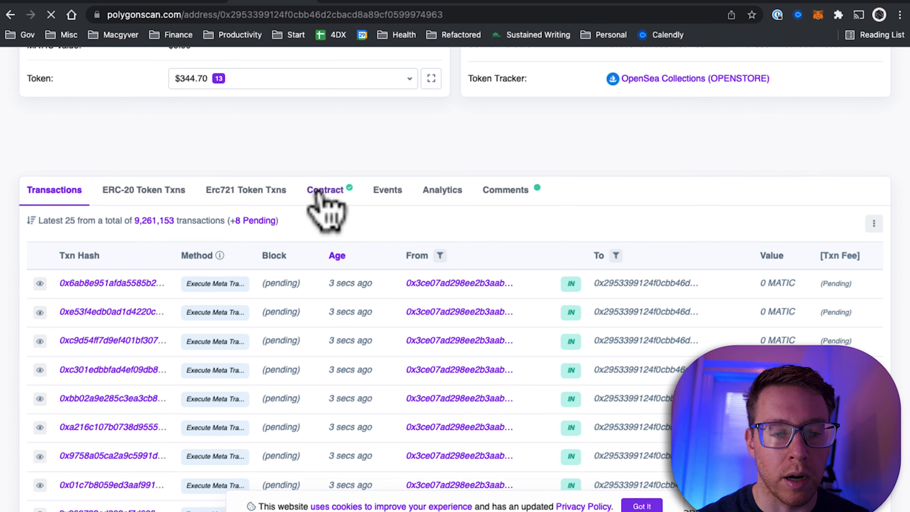
left_click(325, 189)
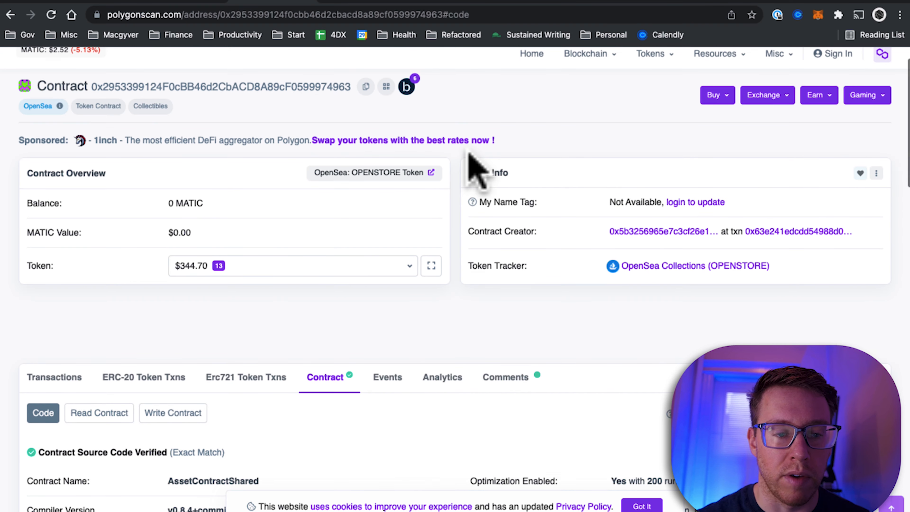
scroll("down", 3)
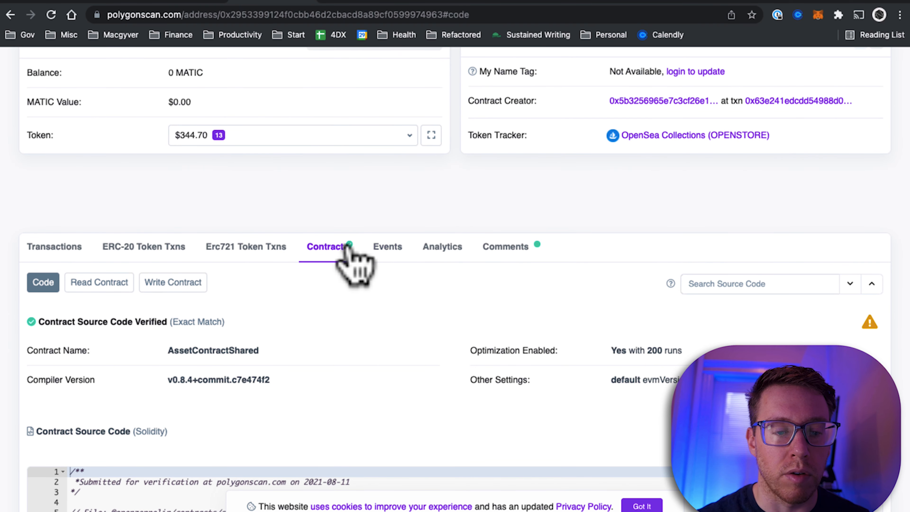